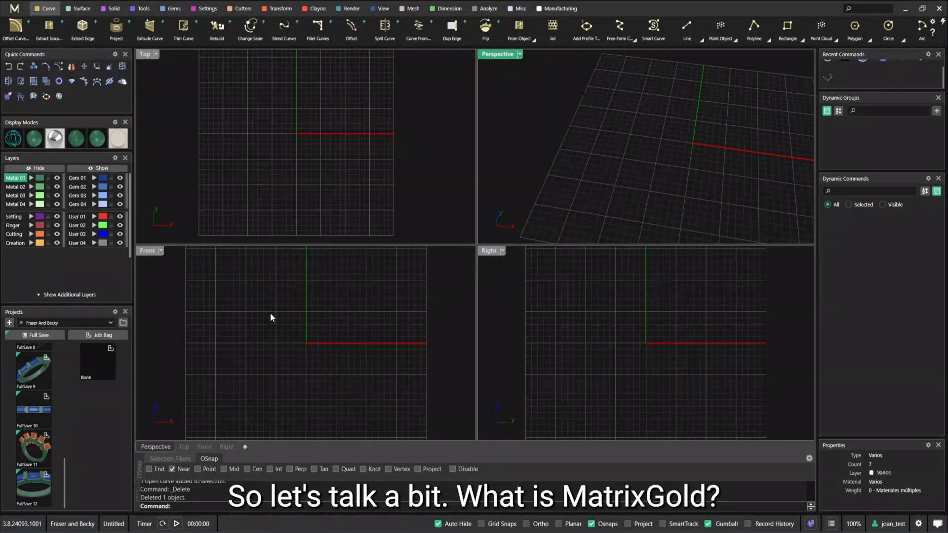
pyautogui.moveTo(297, 102)
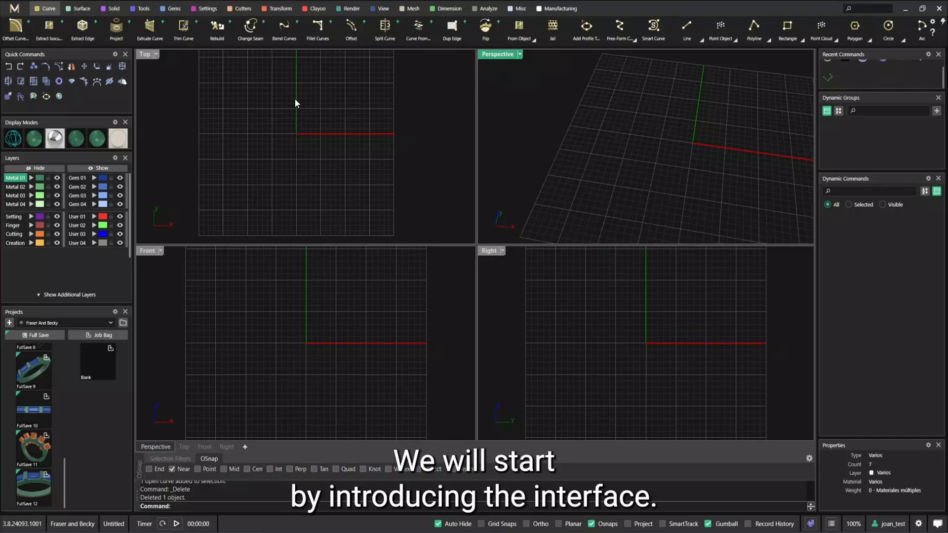
pyautogui.moveTo(487, 71)
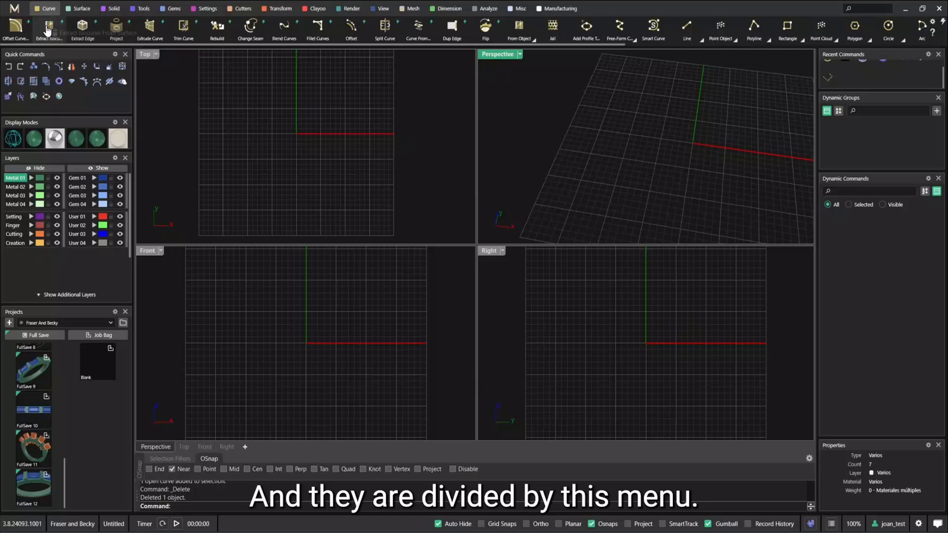
# - Show the Solid tab's tools, then the Tools tab's jewellery-specific commands
pyautogui.click(114, 8)
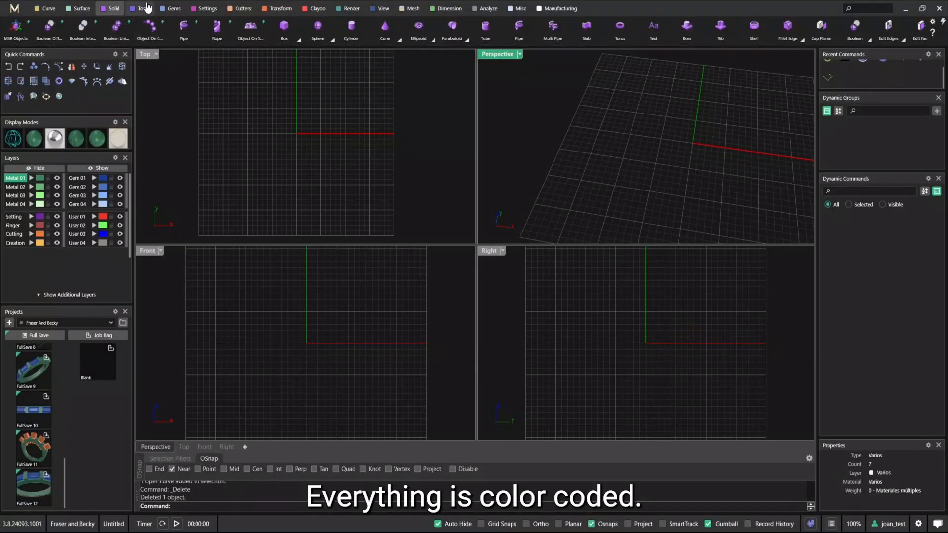
pyautogui.click(49, 8)
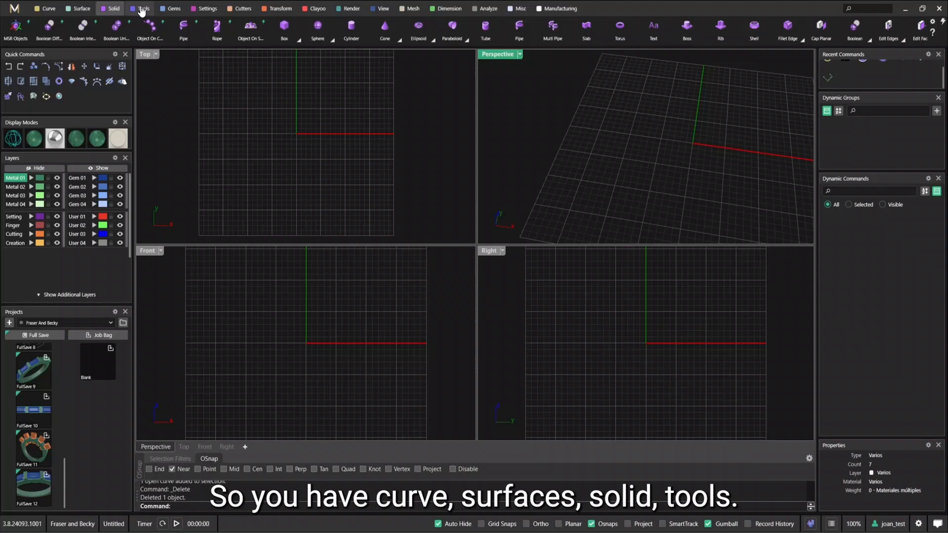
pyautogui.click(143, 9)
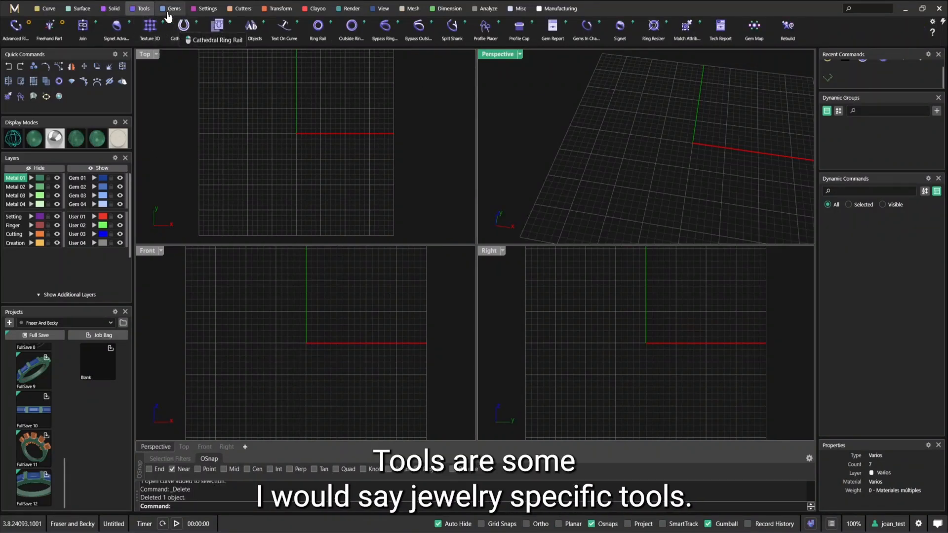
pyautogui.moveTo(183, 28)
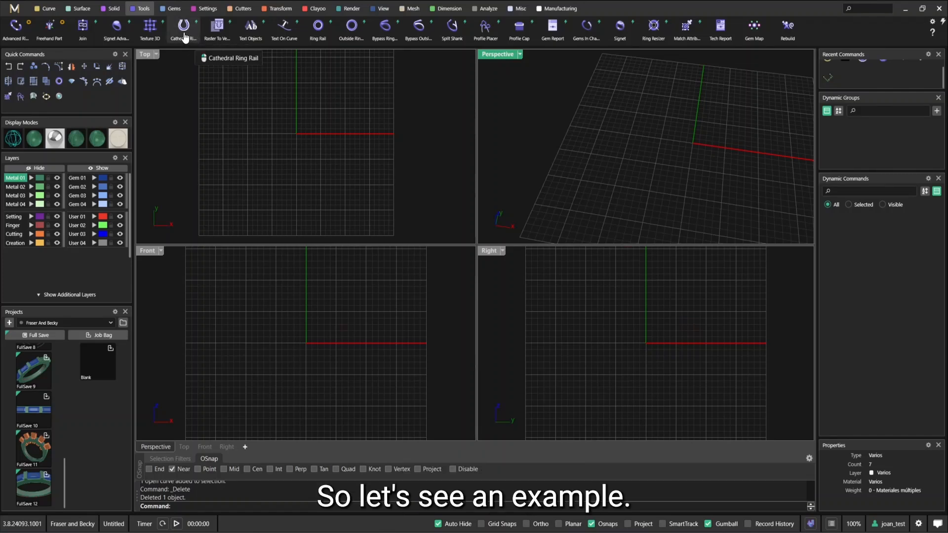
# - Launch Cathedral Ring Rail to preview finger-size rail curves in the Perspective view
pyautogui.click(184, 29)
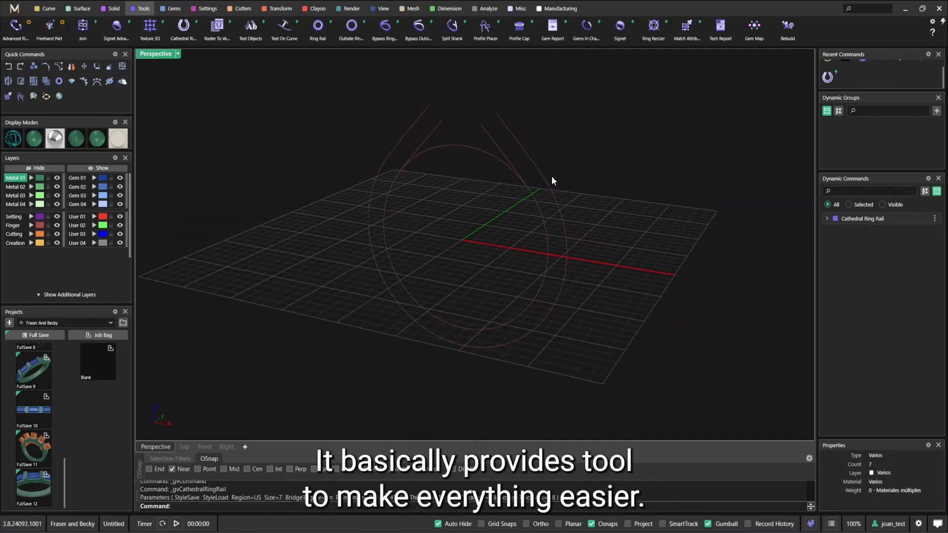
pyautogui.moveTo(591, 143)
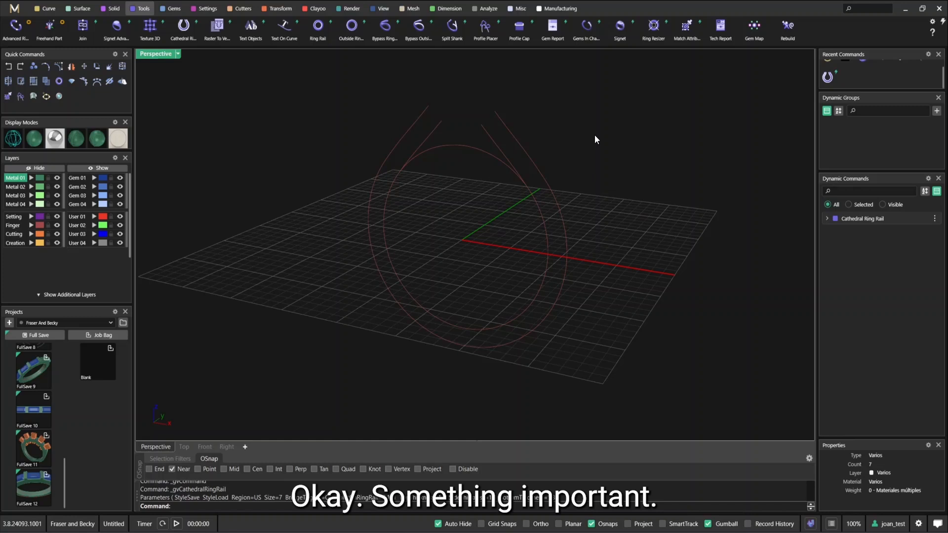
pyautogui.moveTo(578, 105)
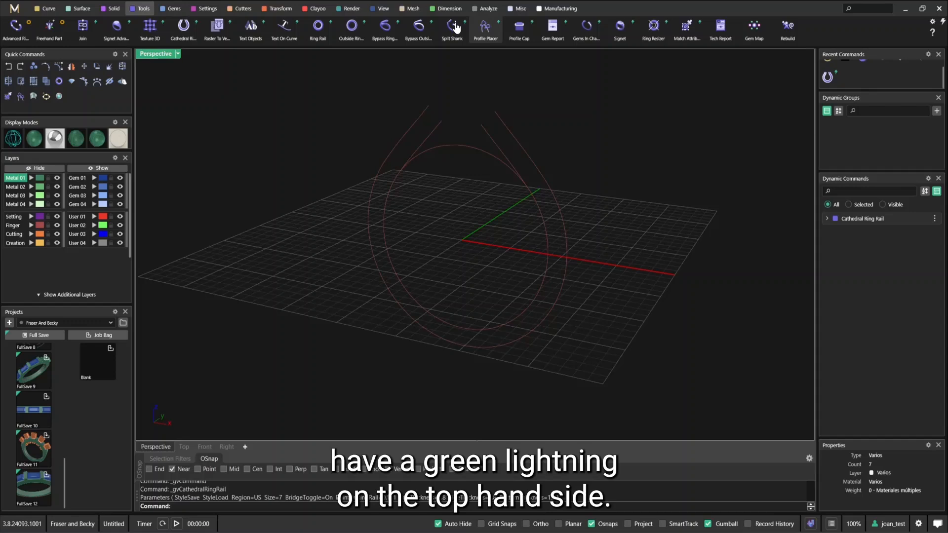
pyautogui.moveTo(184, 28)
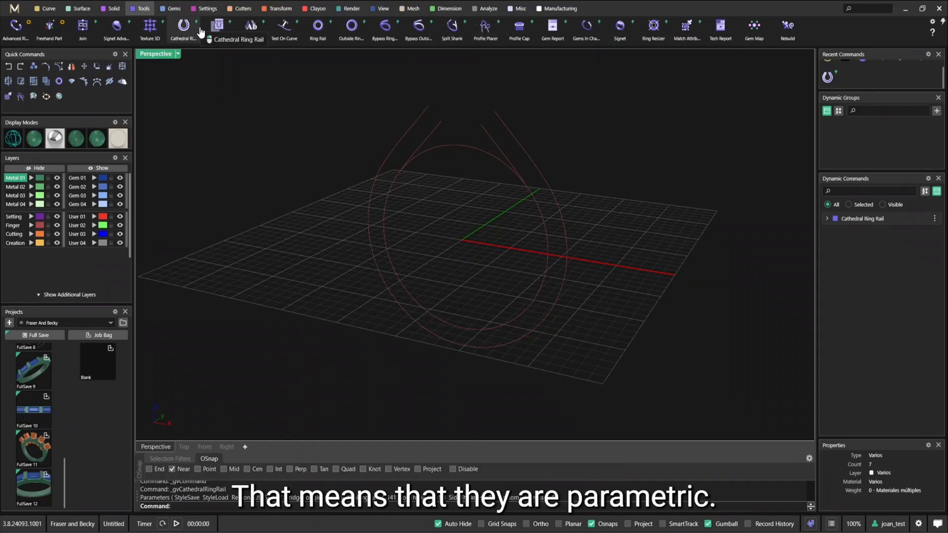
pyautogui.moveTo(466, 155)
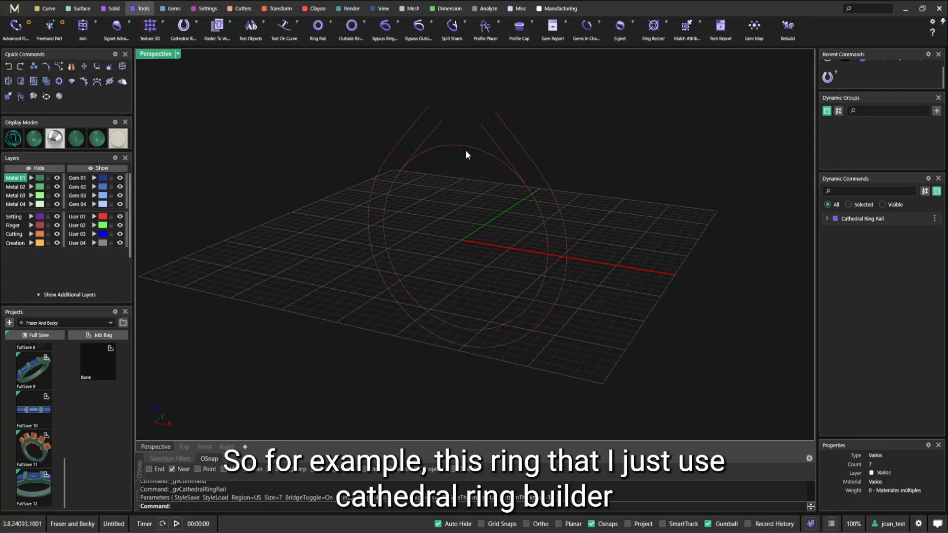
pyautogui.moveTo(679, 206)
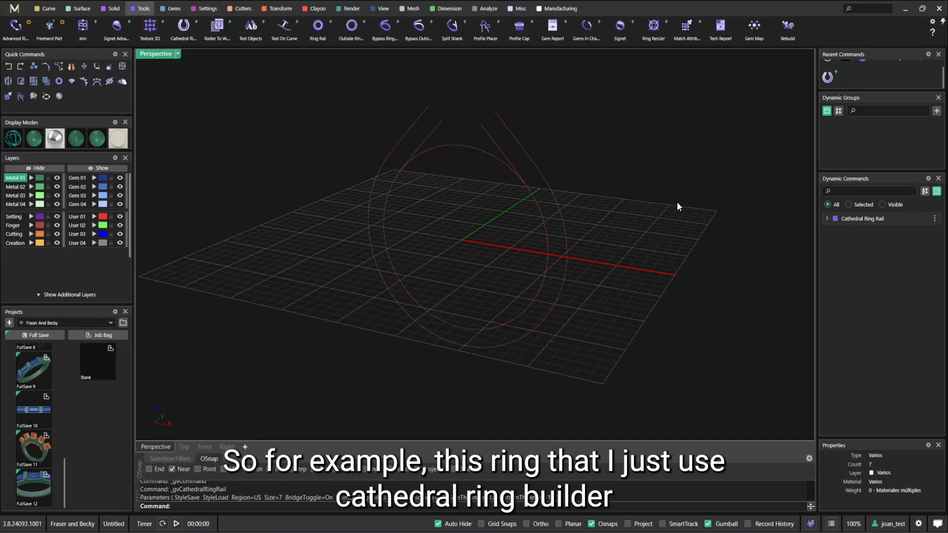
pyautogui.moveTo(217, 28)
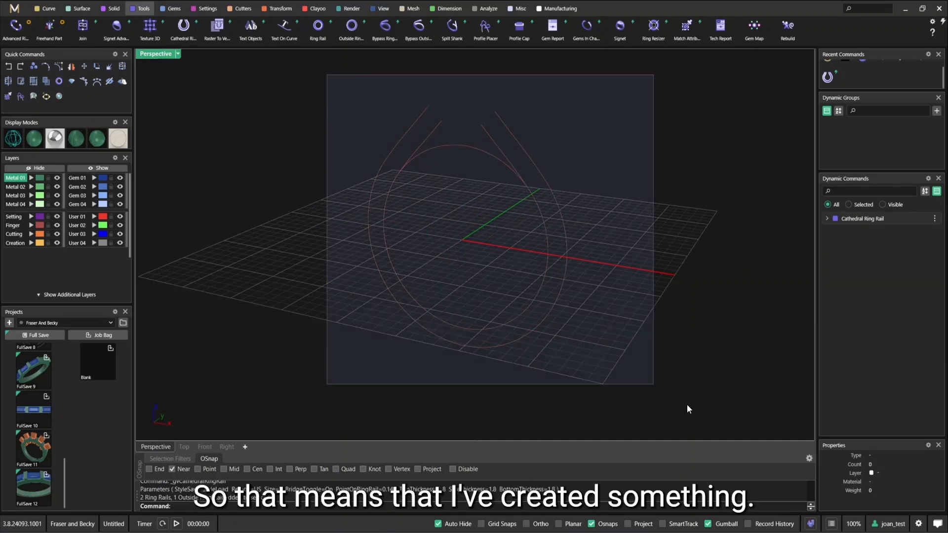
# - Review the ring rail's editable parameters in Dynamic Commands, then delete its curves
pyautogui.click(918, 218)
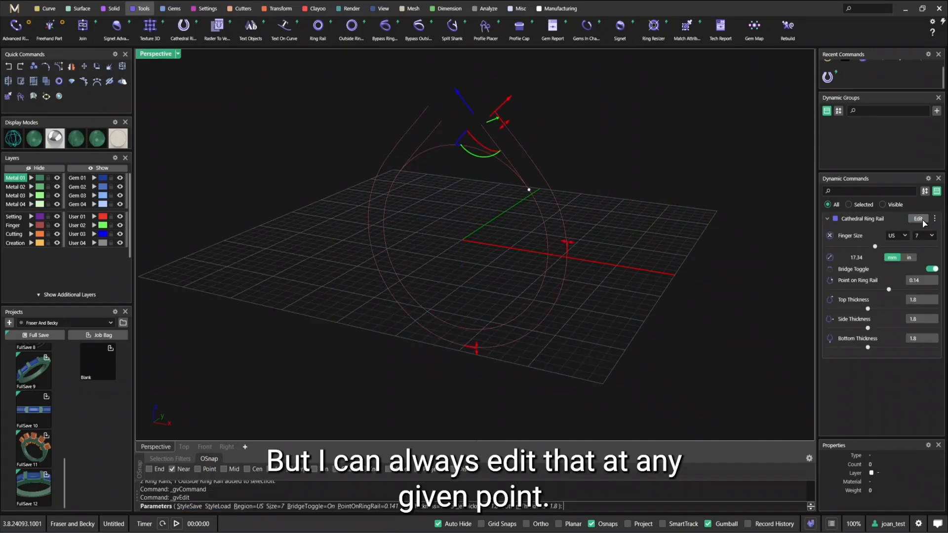
pyautogui.click(923, 235)
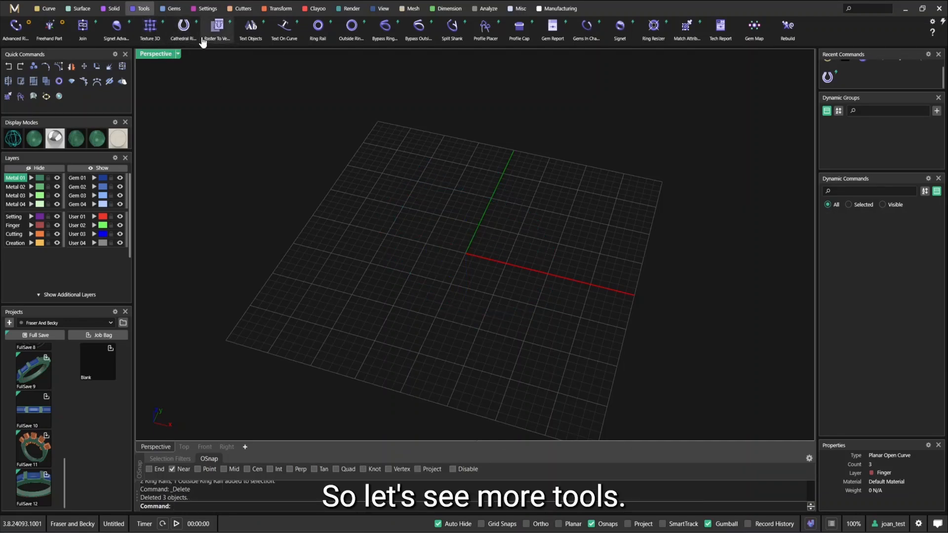
pyautogui.moveTo(317, 28)
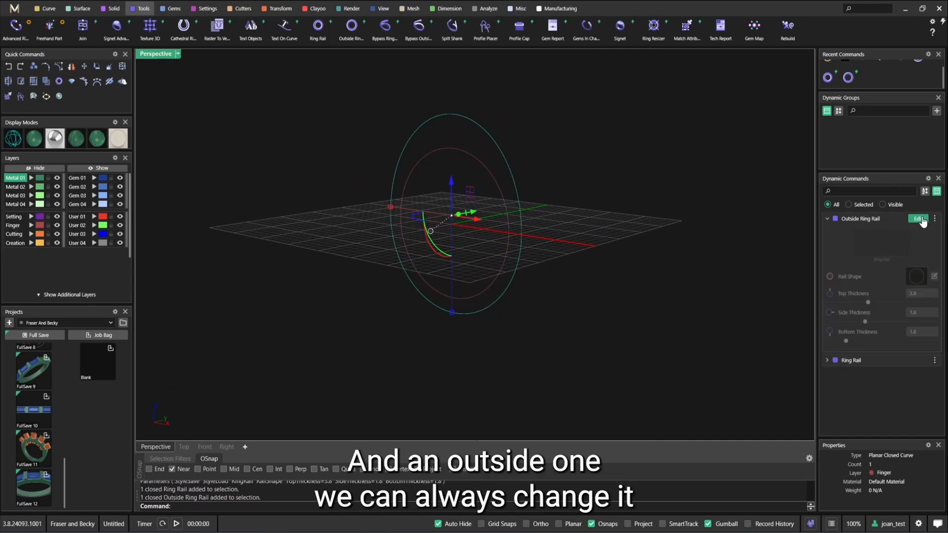
pyautogui.click(918, 219)
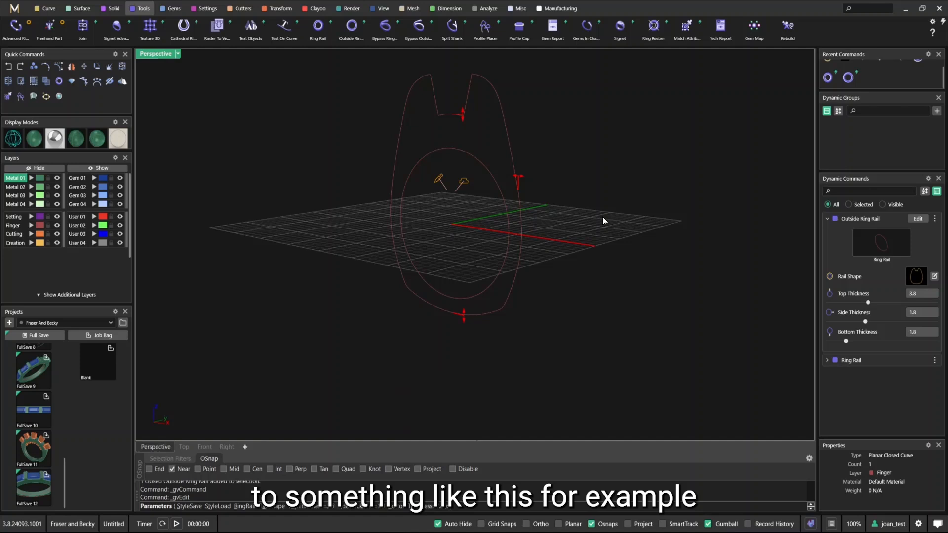
pyautogui.moveTo(868, 302); pyautogui.dragTo(841, 302)
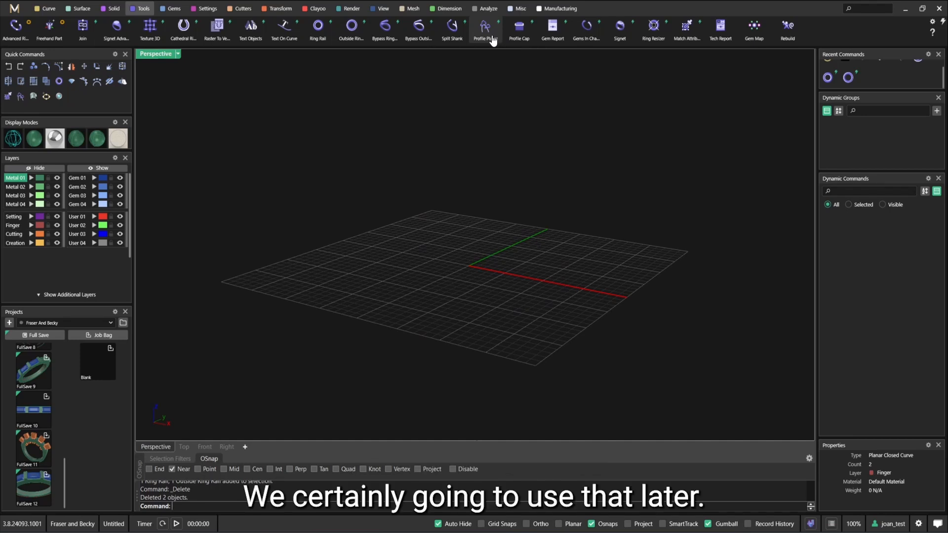
# - Create a 1.116 ct diamond gem at the origin, set its shape to emerald cut, and restore it after an accidental delete
pyautogui.click(173, 9)
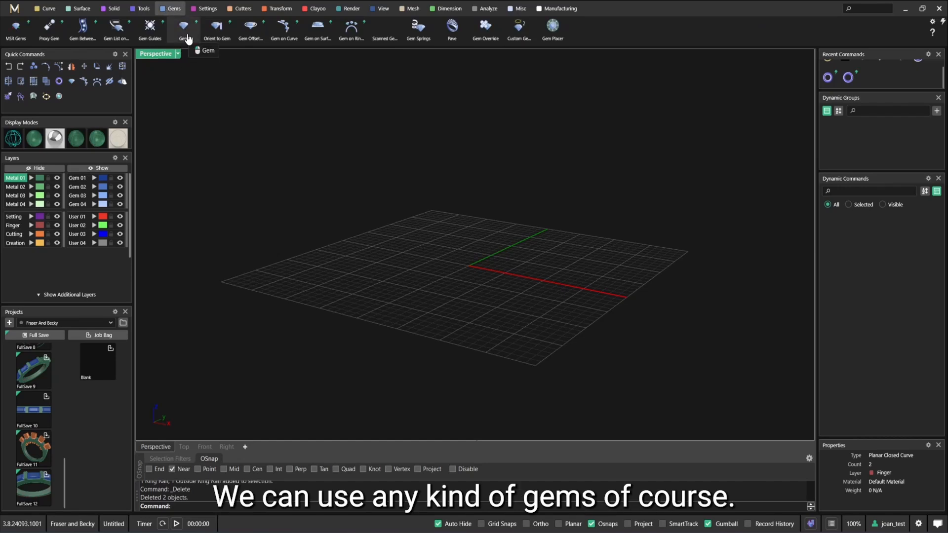
pyautogui.click(184, 29)
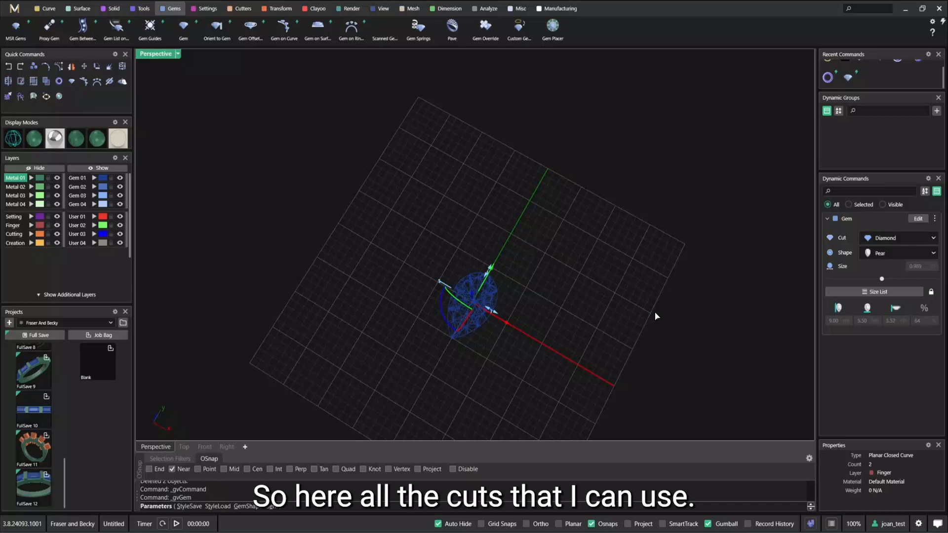
pyautogui.click(898, 252)
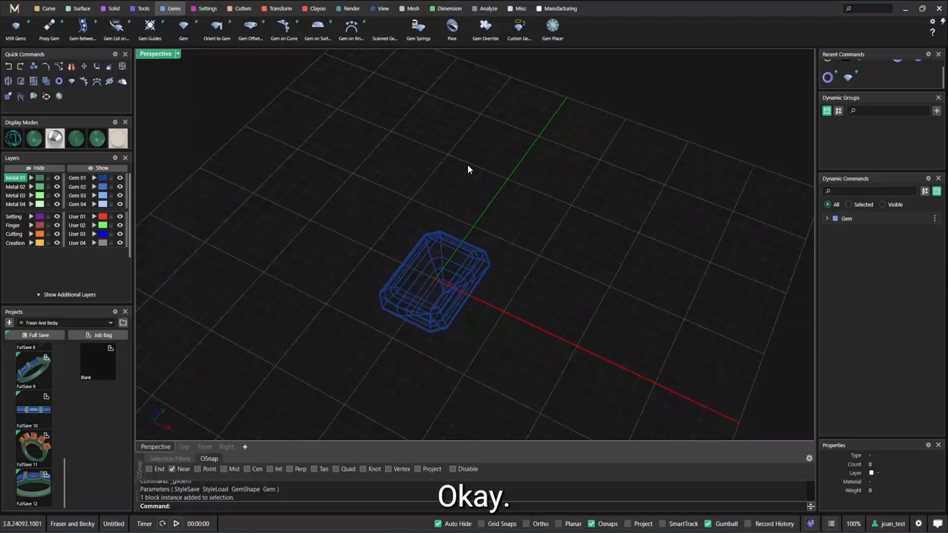
pyautogui.press('Delete')
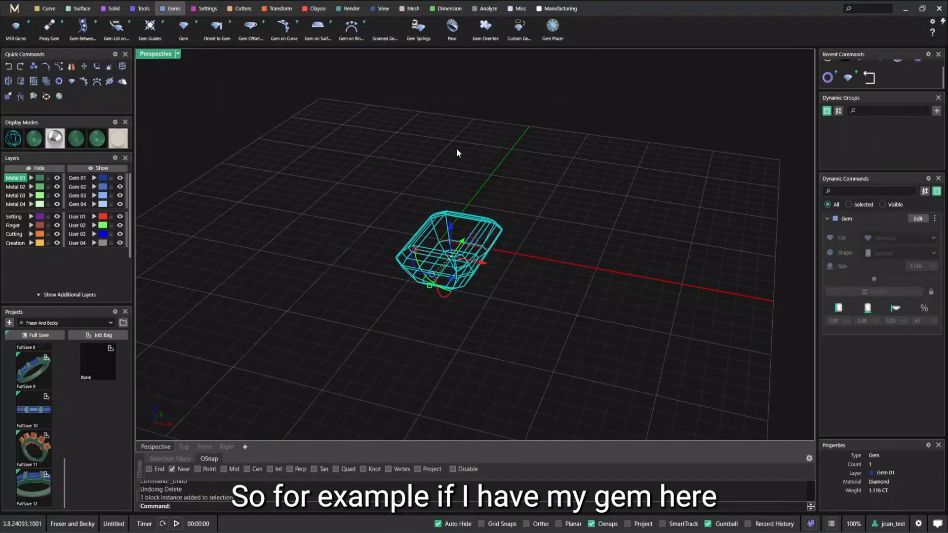
# - Add a default four-prong Head around the emerald-cut gem and view it in Shaded display
pyautogui.click(206, 9)
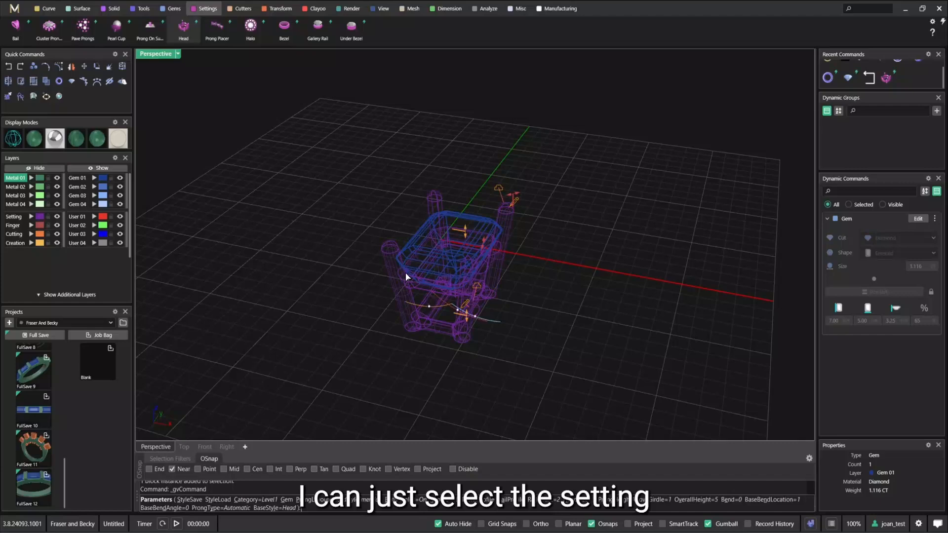
pyautogui.click(177, 53)
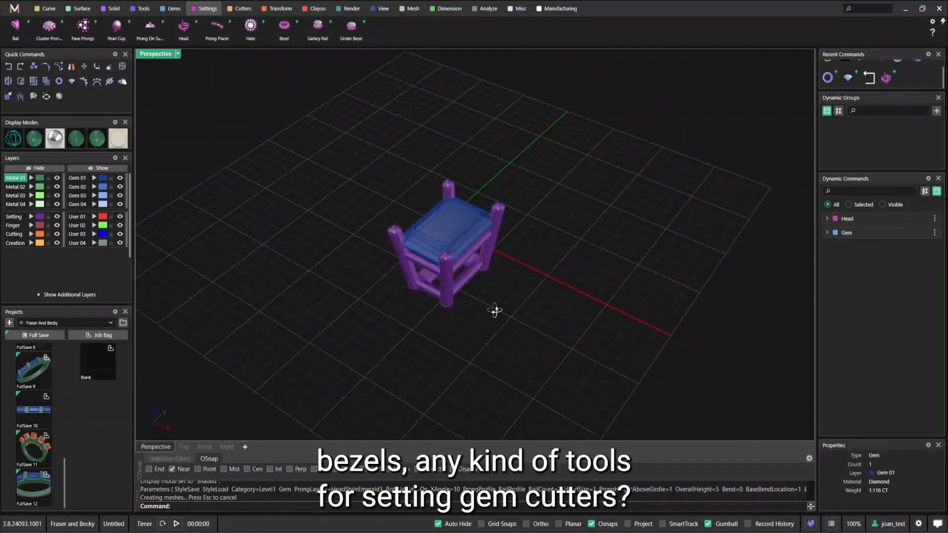
pyautogui.click(242, 9)
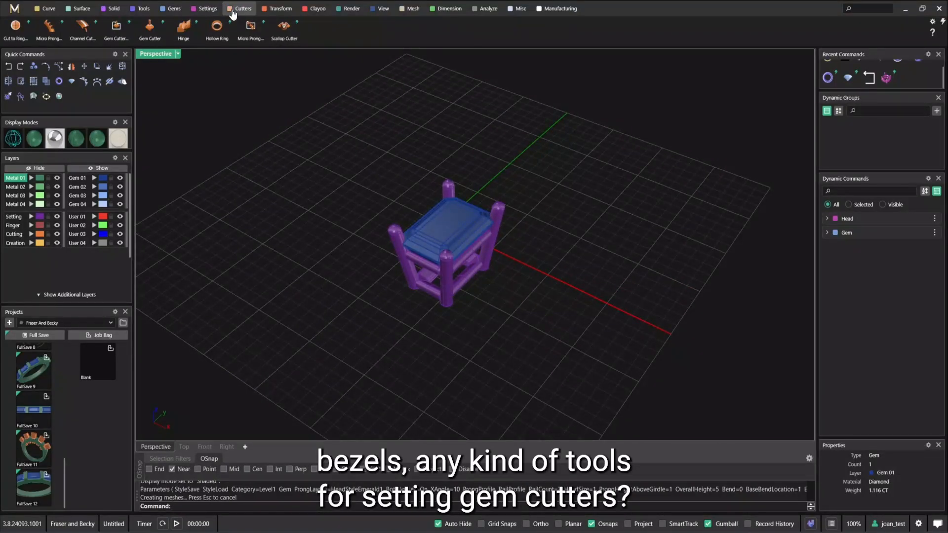
pyautogui.moveTo(48, 28)
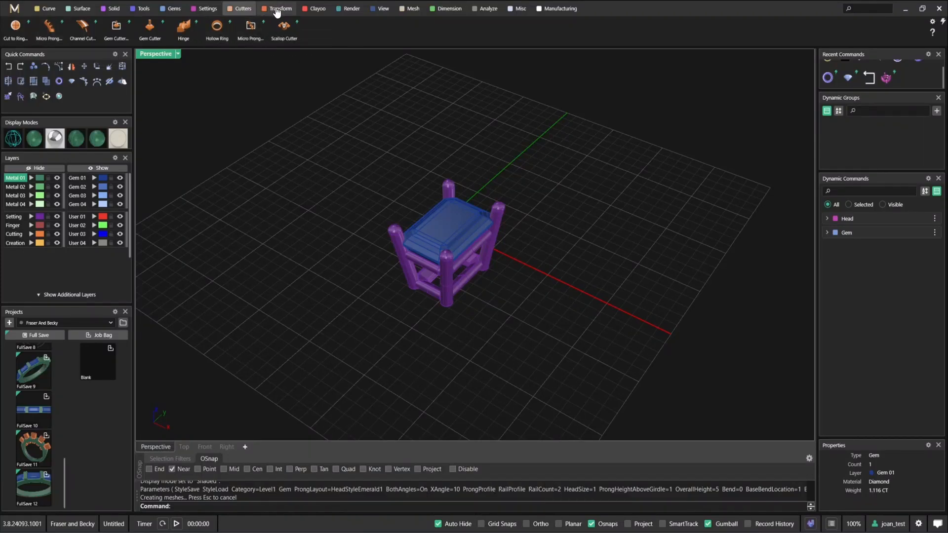
# - Select the prong head and gem via the Transform tools and delete them
pyautogui.click(280, 9)
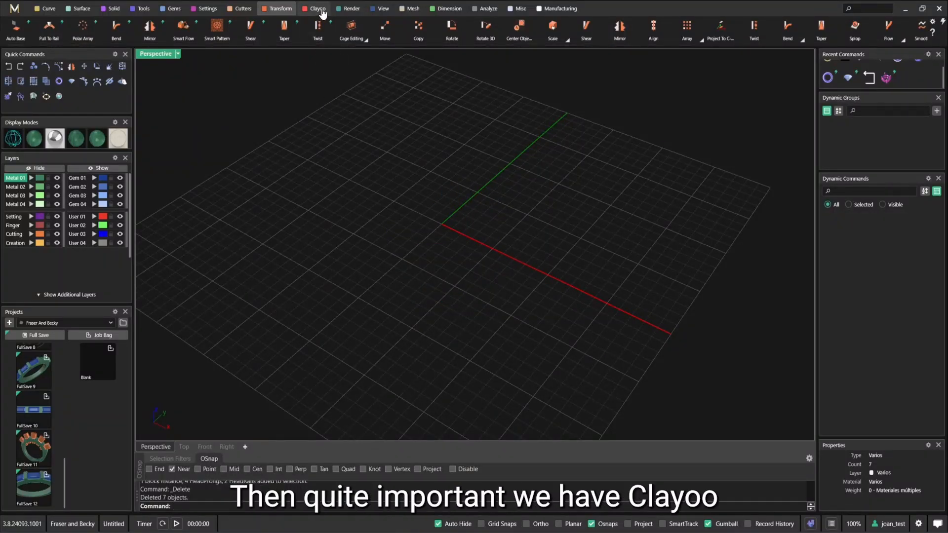
# - Browse the Clayoo tutorial gallery, then show the Render tools with a gold diamond ring render
pyautogui.click(316, 9)
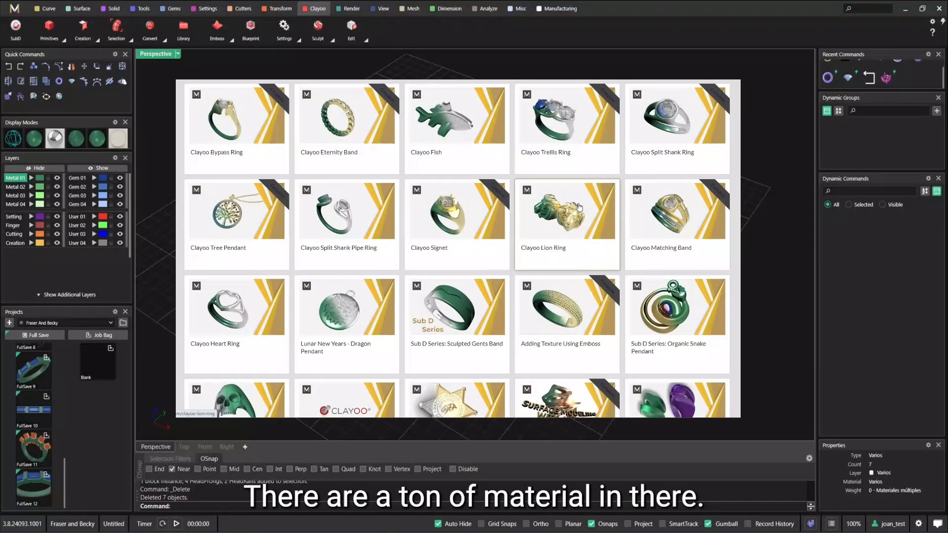
pyautogui.moveTo(662, 337)
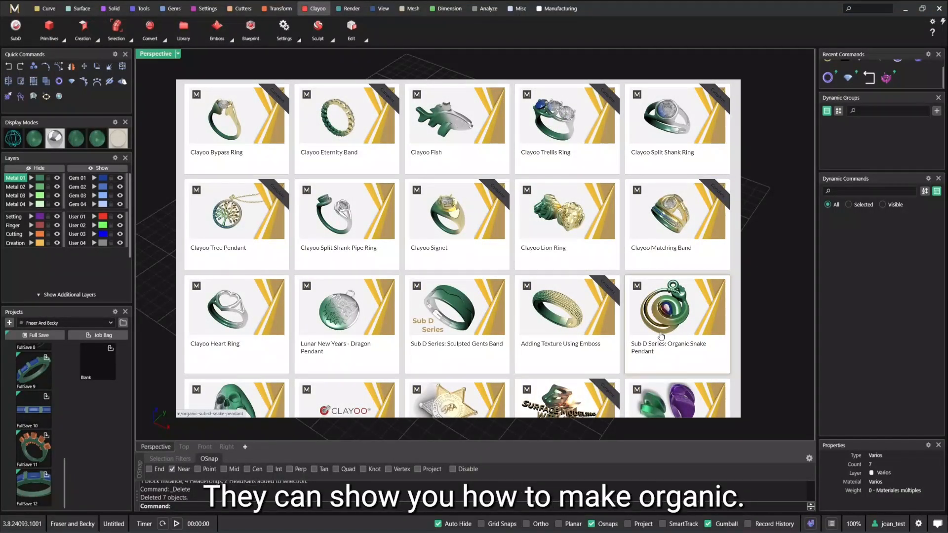
pyautogui.scroll(-3)
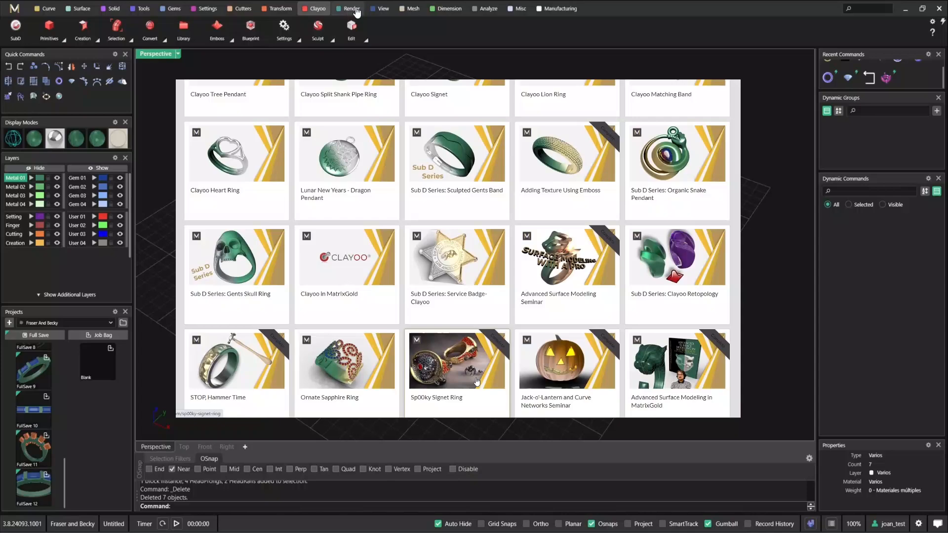
pyautogui.click(351, 9)
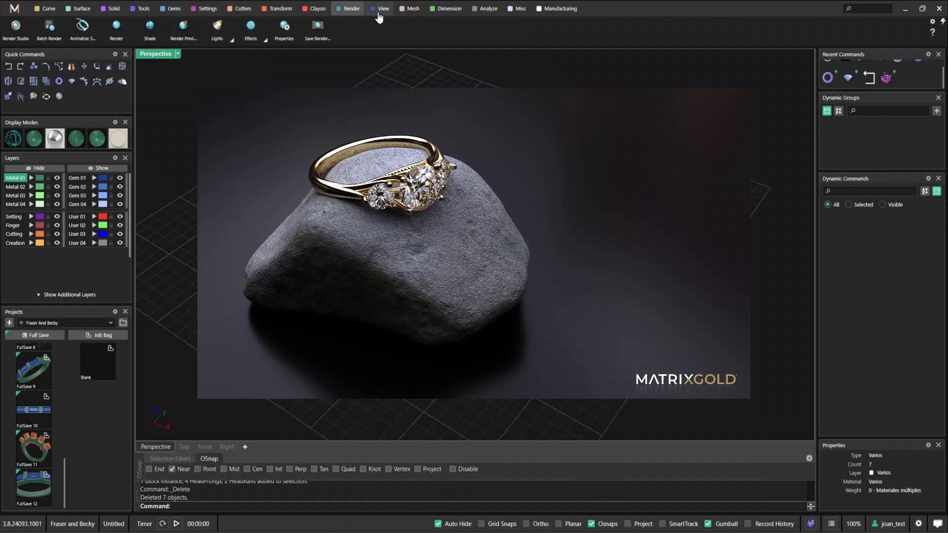
# - Show the View tab's navigation commands, then the Mesh tab's mesh-editing commands
pyautogui.click(382, 9)
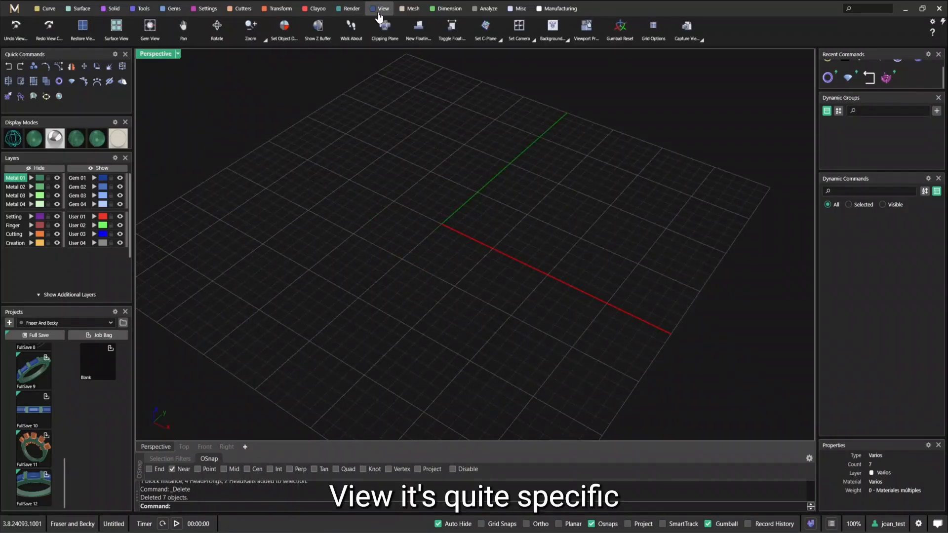
pyautogui.moveTo(691, 50)
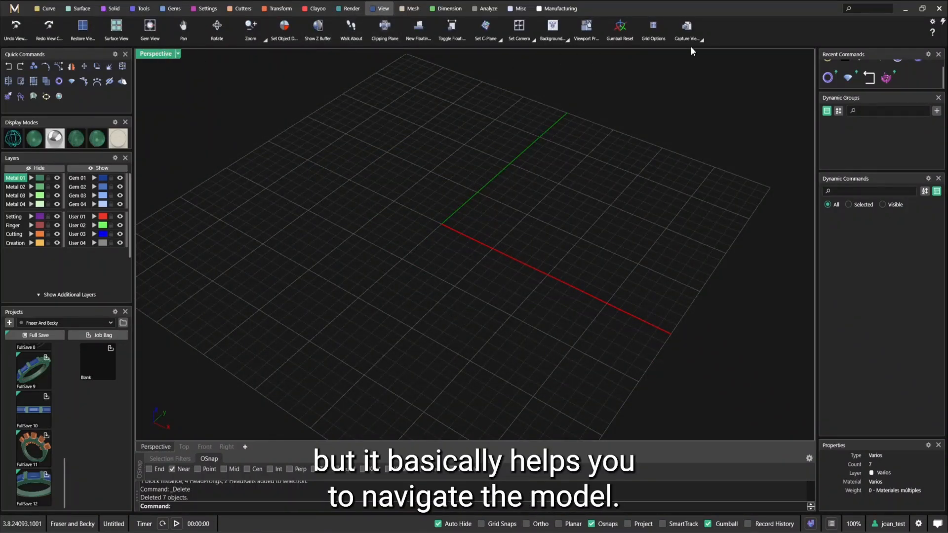
pyautogui.moveTo(384, 29)
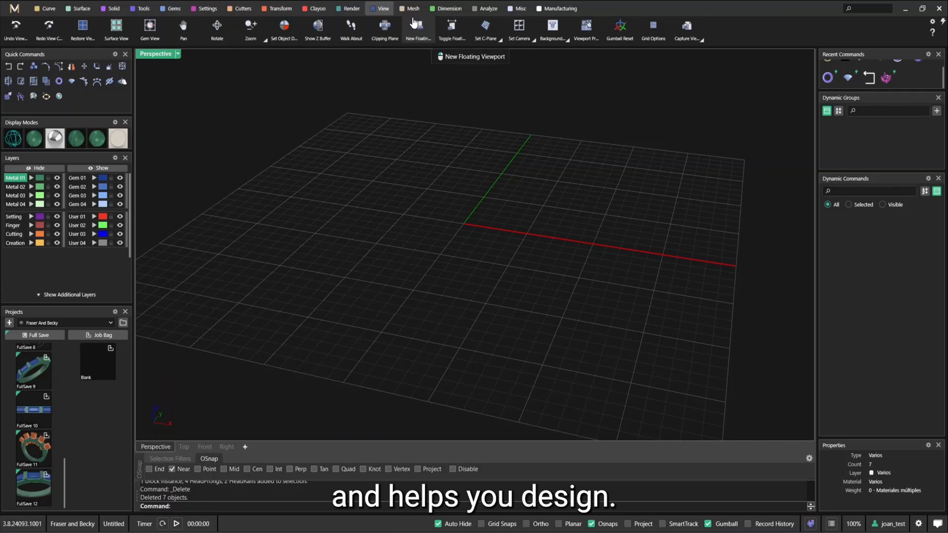
pyautogui.click(409, 7)
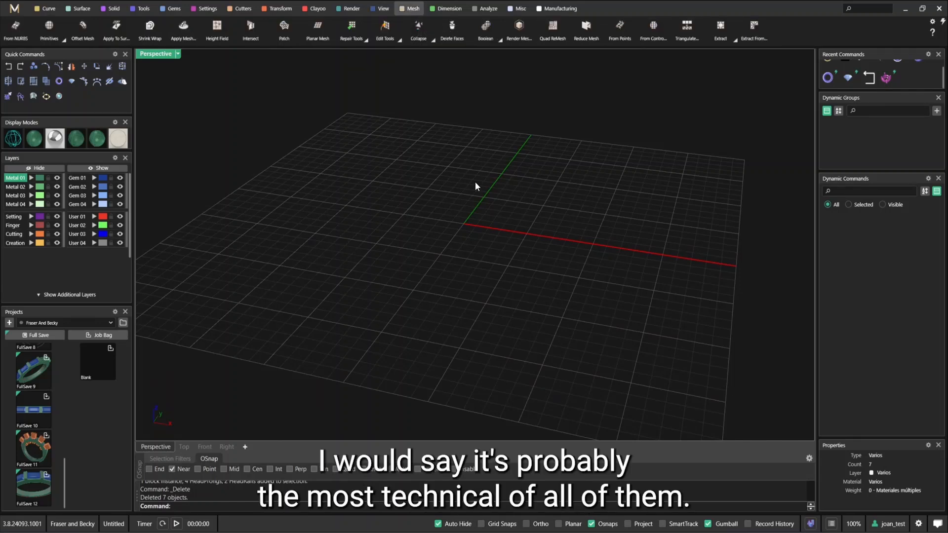
pyautogui.moveTo(682, 114)
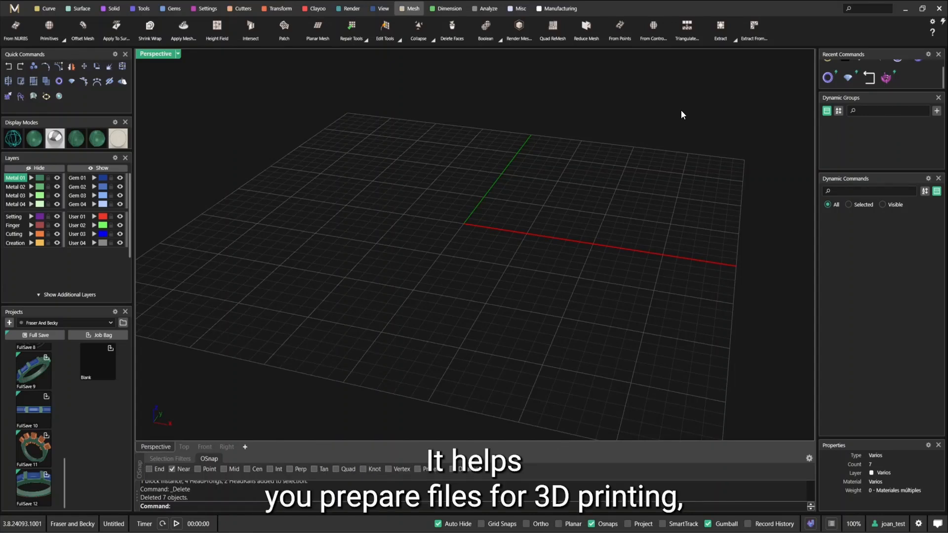
pyautogui.moveTo(529, 103)
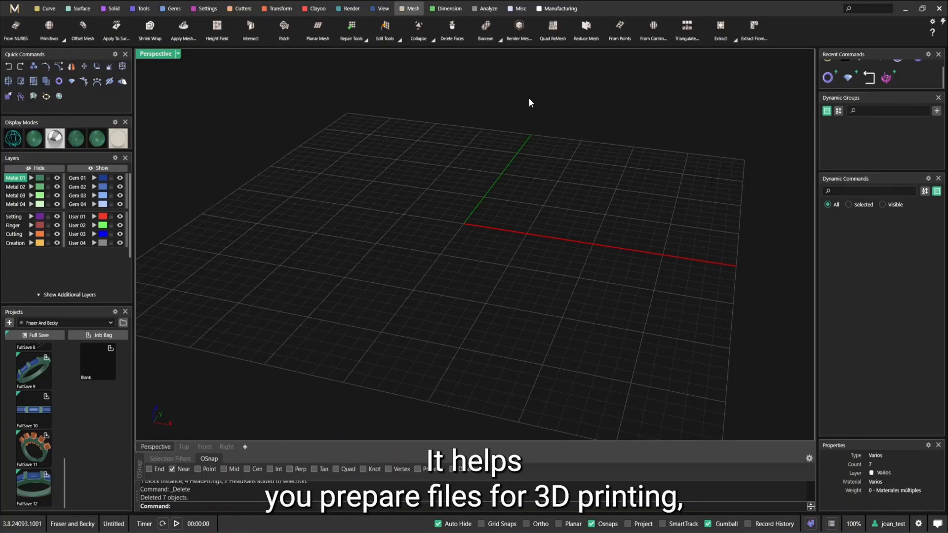
pyautogui.moveTo(411, 9)
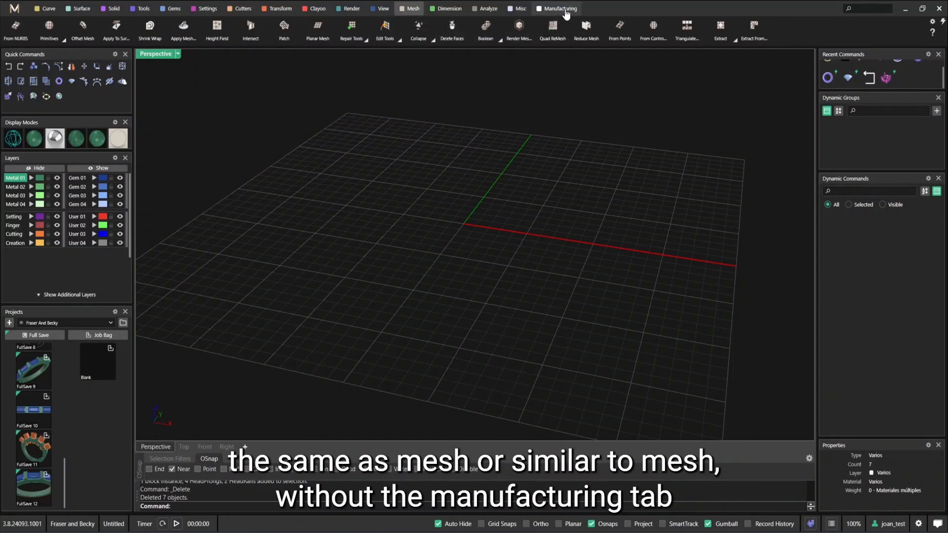
# - Show the Manufacturing tab's sprue, mesh repair and support tools
pyautogui.click(559, 9)
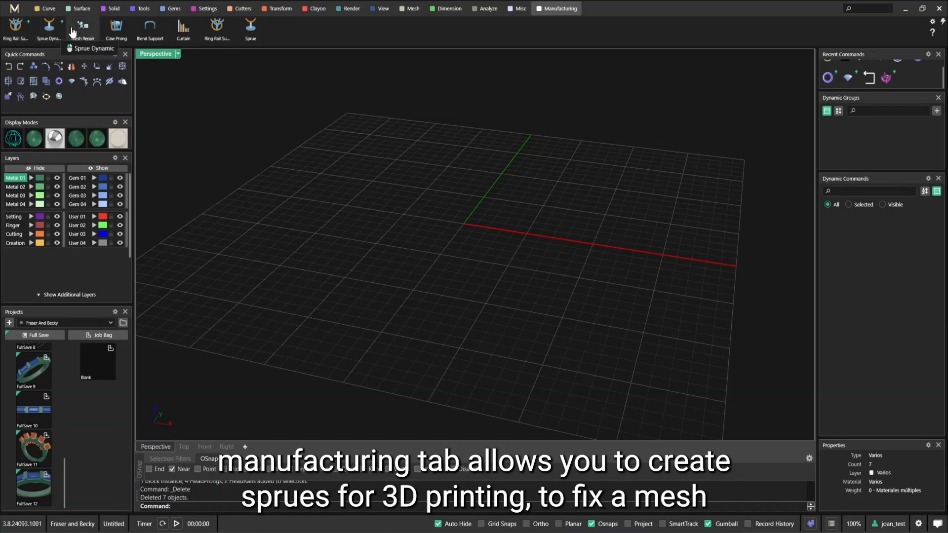
pyautogui.moveTo(289, 77)
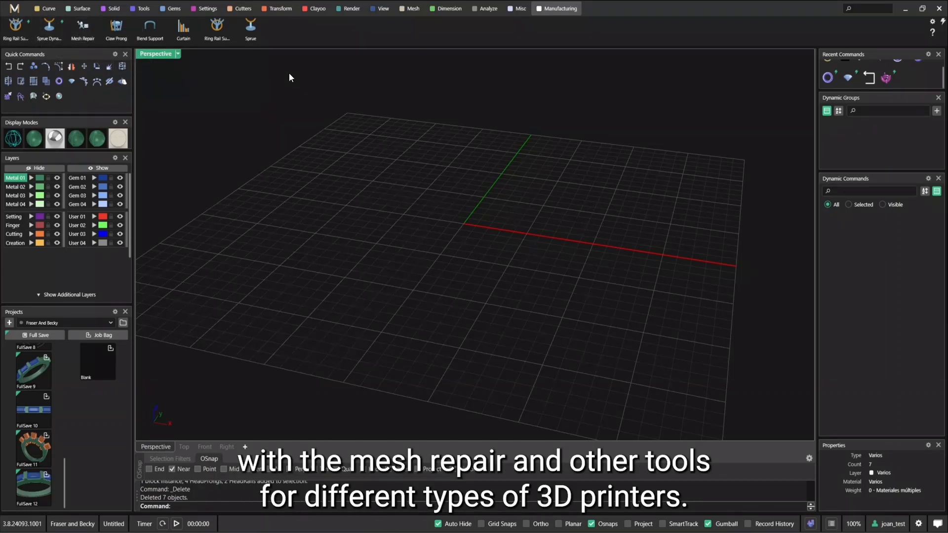
pyautogui.moveTo(250, 27)
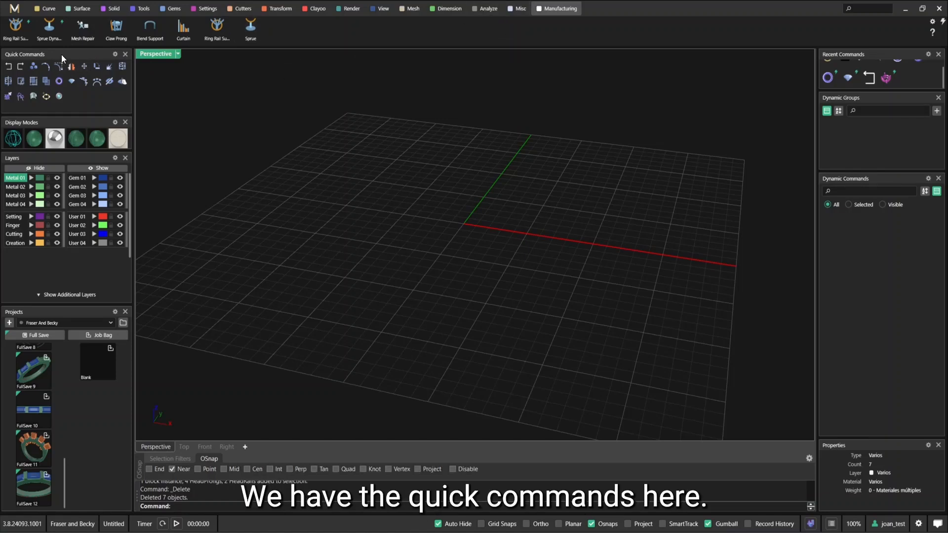
pyautogui.moveTo(86, 94)
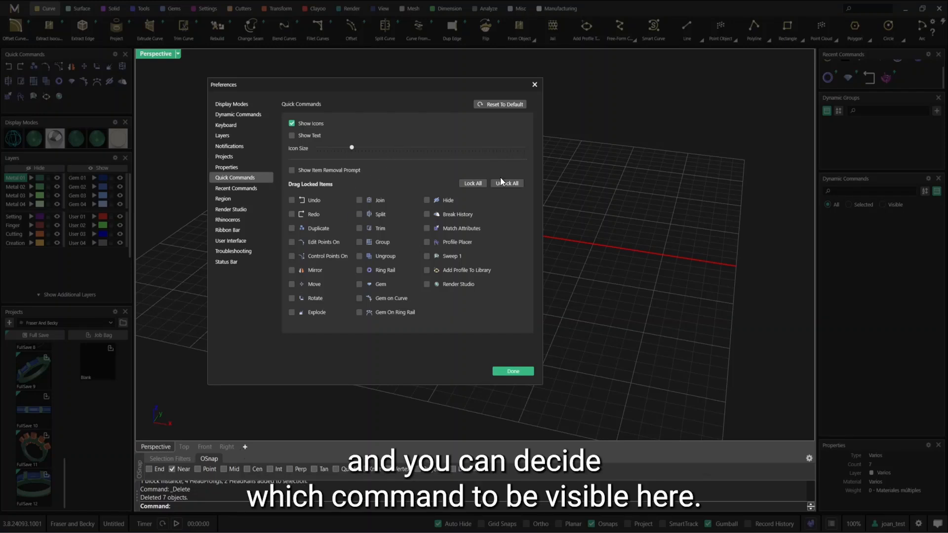
pyautogui.moveTo(493, 90)
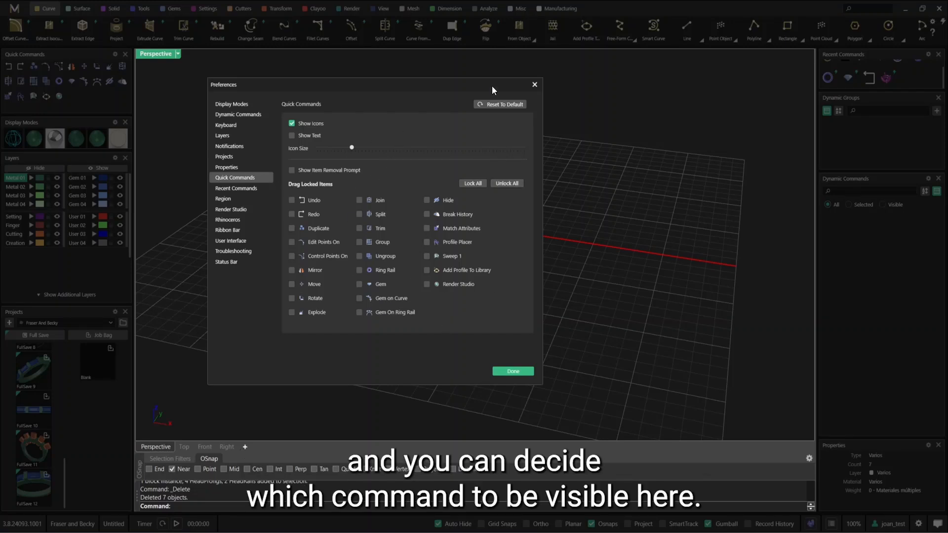
# - Close the Quick Commands preferences and return to the Curve commands
pyautogui.click(513, 371)
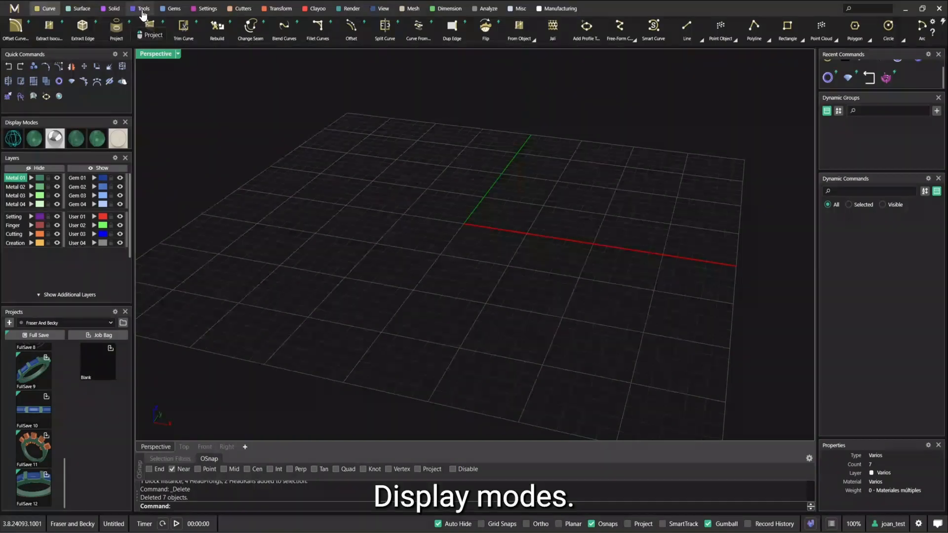
# - Add a round gem, preview it Rendered then back to Ghosted, and enlarge the Display Modes panel
pyautogui.click(174, 9)
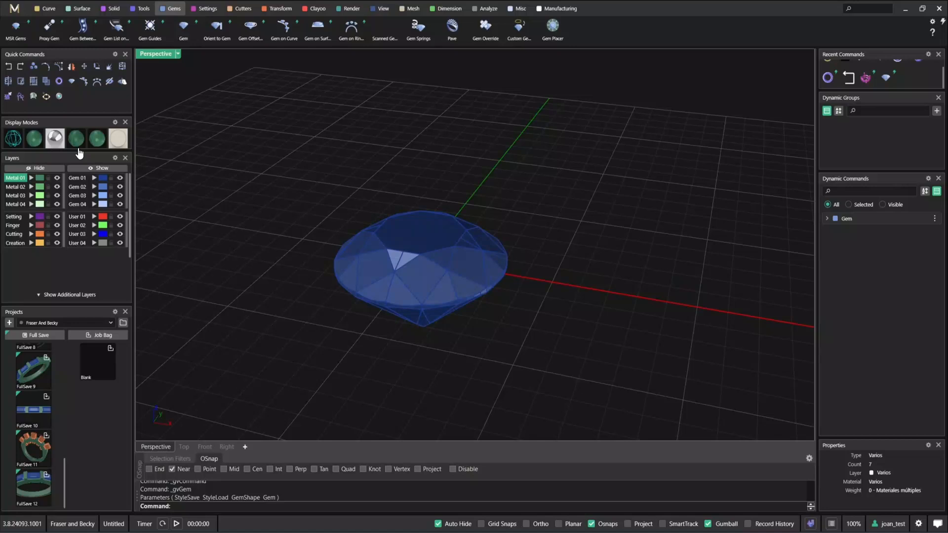
pyautogui.click(54, 138)
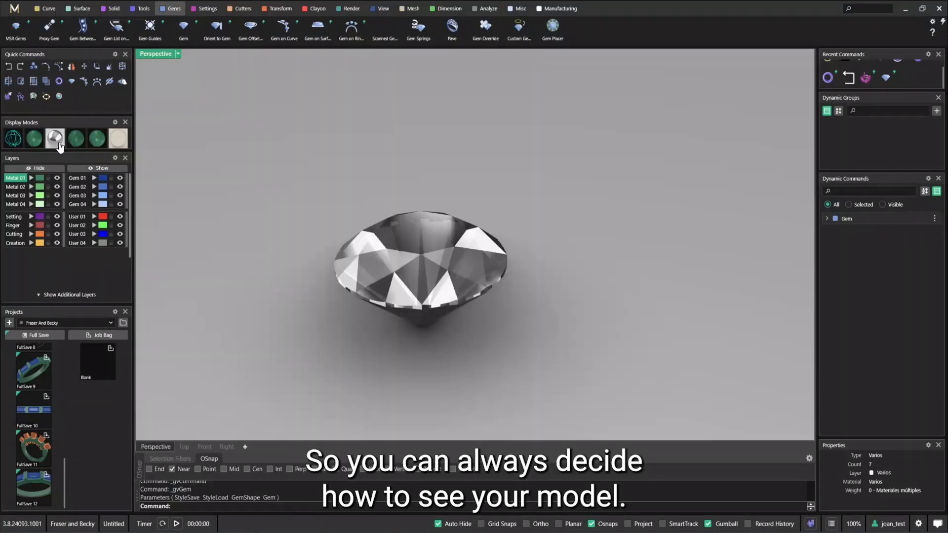
pyautogui.click(54, 138)
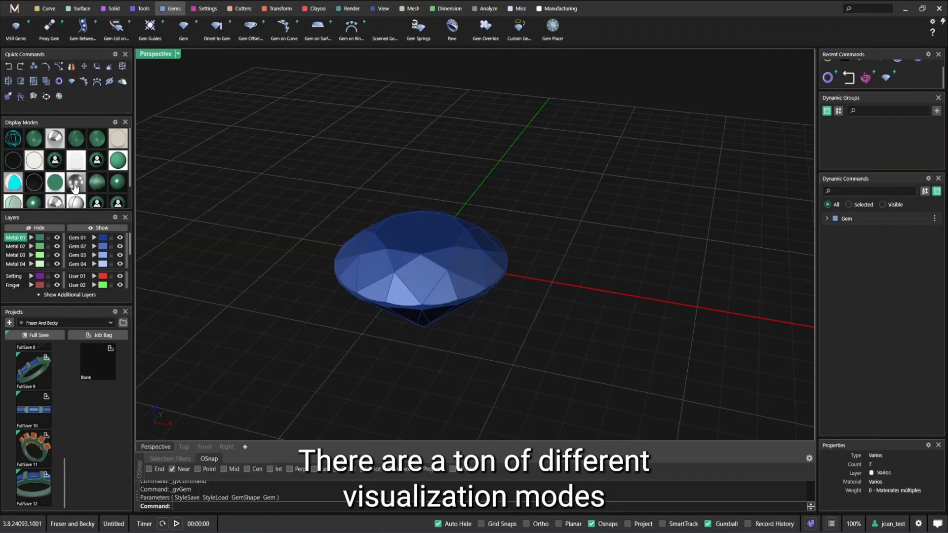
pyautogui.click(13, 183)
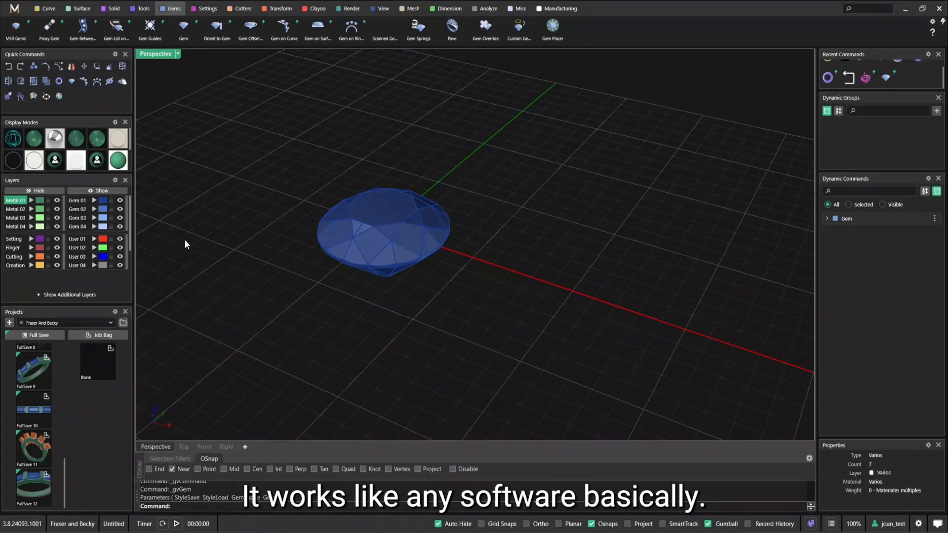
pyautogui.moveTo(163, 231)
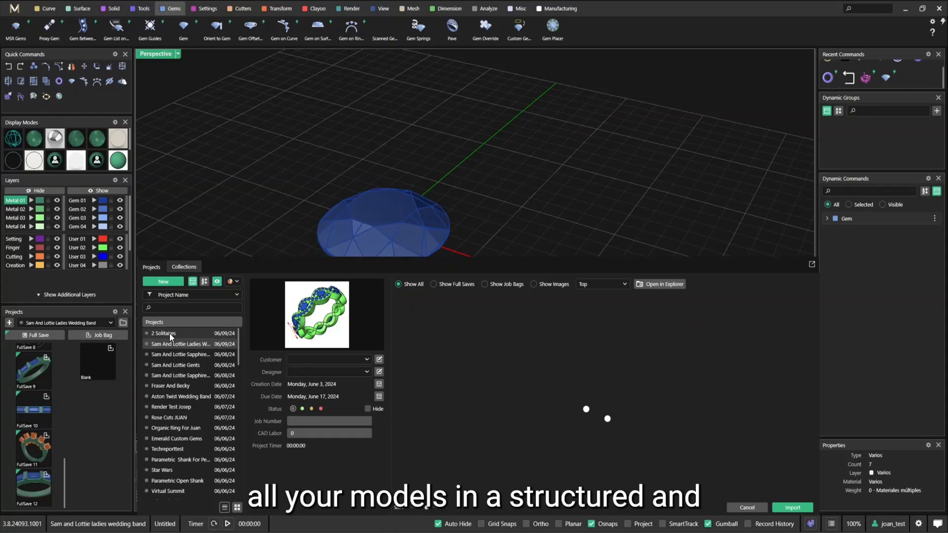
# - Pick the 2 Solitaires project in the Projects browser
pyautogui.click(164, 332)
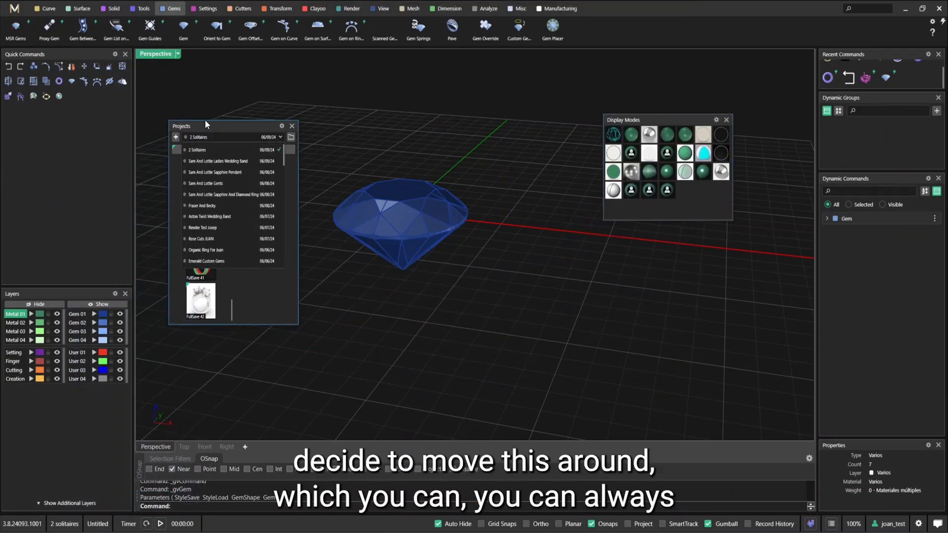
# - Dock the Projects panel at the left edge and Display Modes on the right side
pyautogui.moveTo(206, 126); pyautogui.dragTo(124, 289)
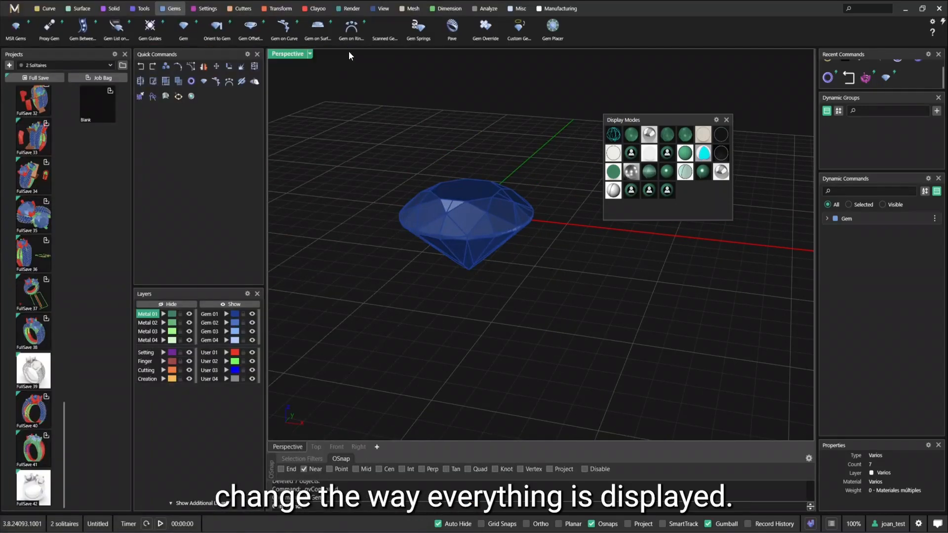
pyautogui.moveTo(624, 120); pyautogui.dragTo(883, 285)
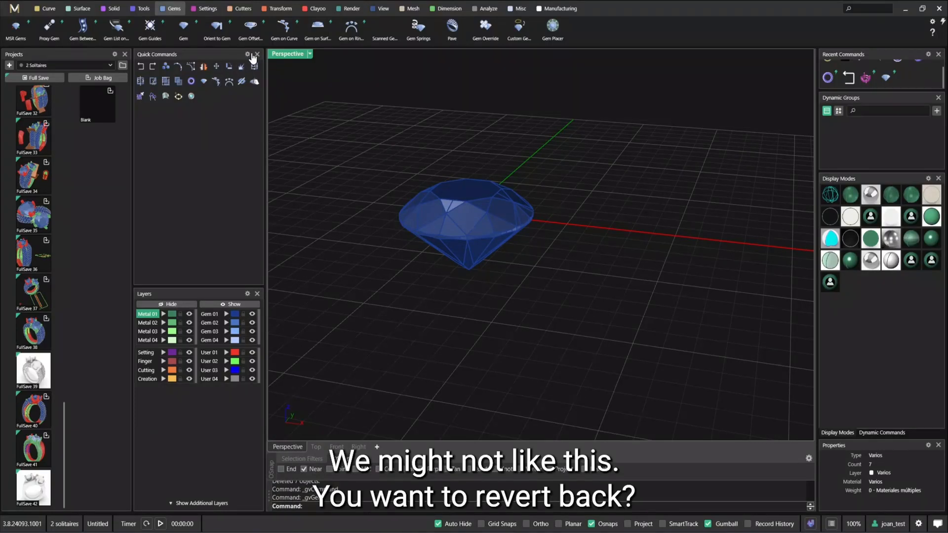
# - Reset the user interface from Preferences > Troubleshooting and close the dialog
pyautogui.click(247, 54)
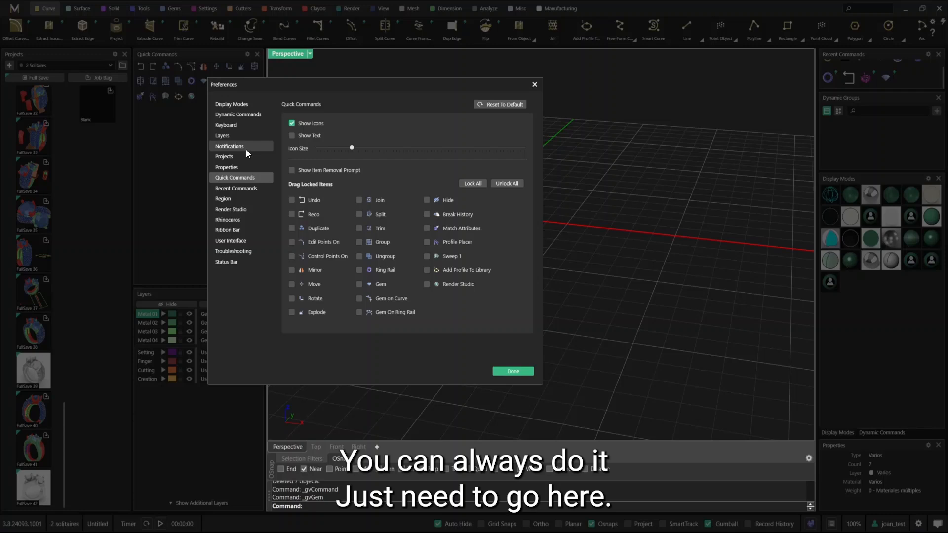
pyautogui.click(233, 251)
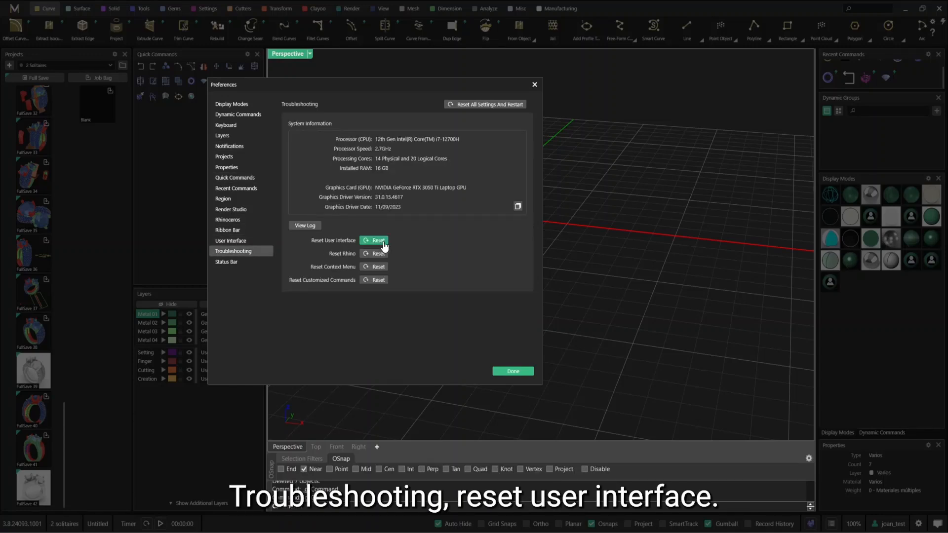
pyautogui.click(379, 240)
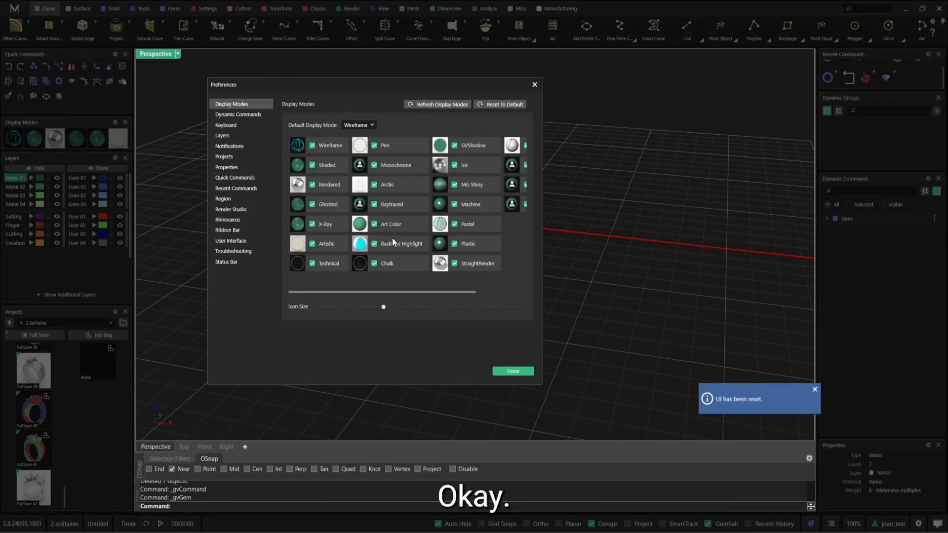
pyautogui.click(513, 371)
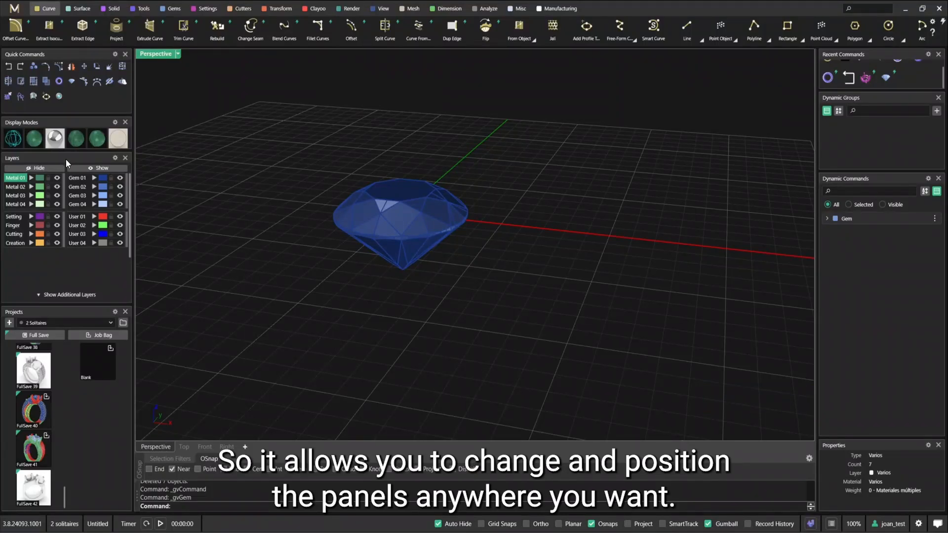
pyautogui.moveTo(703, 317)
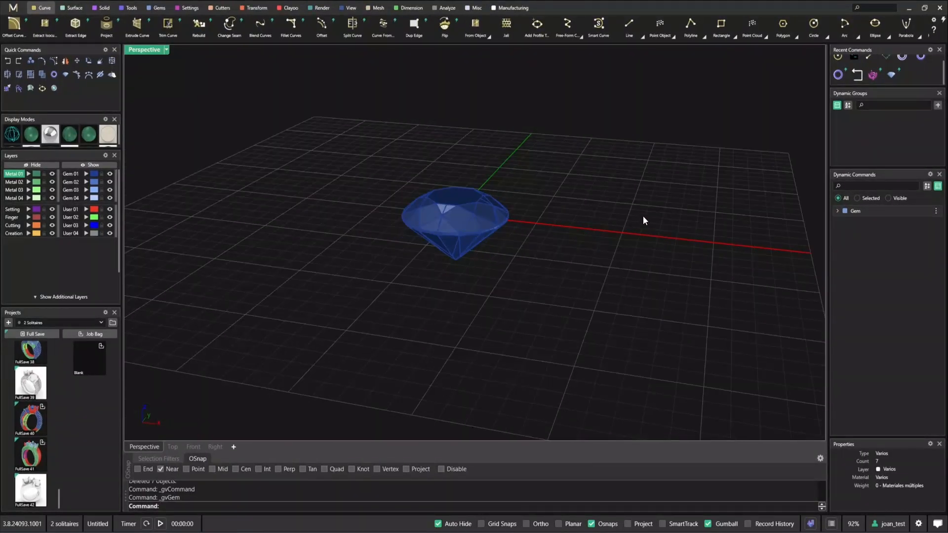
# - Delete the round gem and switch to the jewellery Tools commands for the ring rail
pyautogui.click(454, 218)
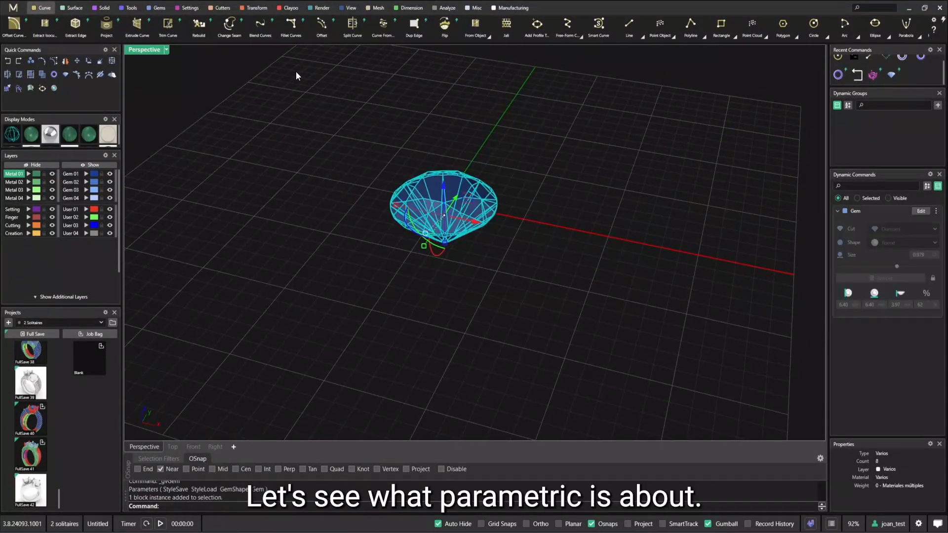
pyautogui.press('Delete')
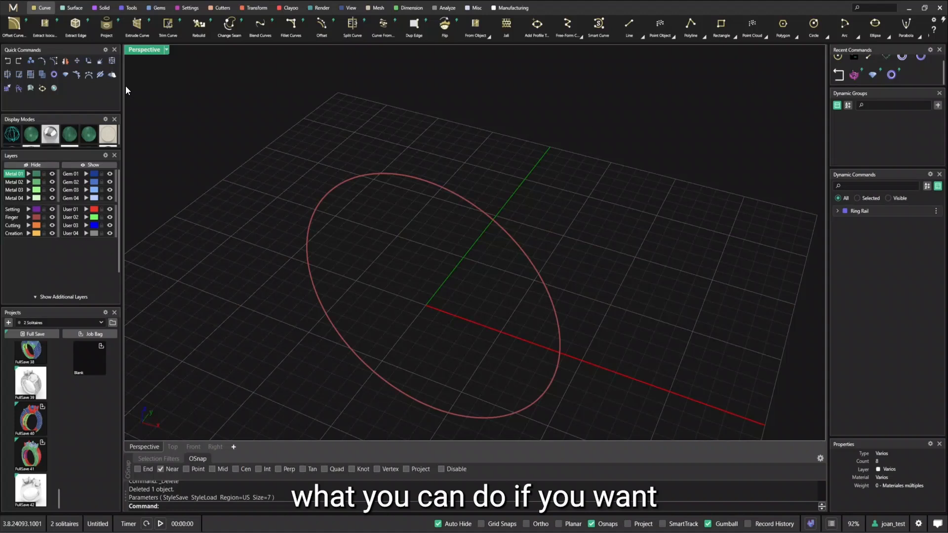
pyautogui.click(130, 7)
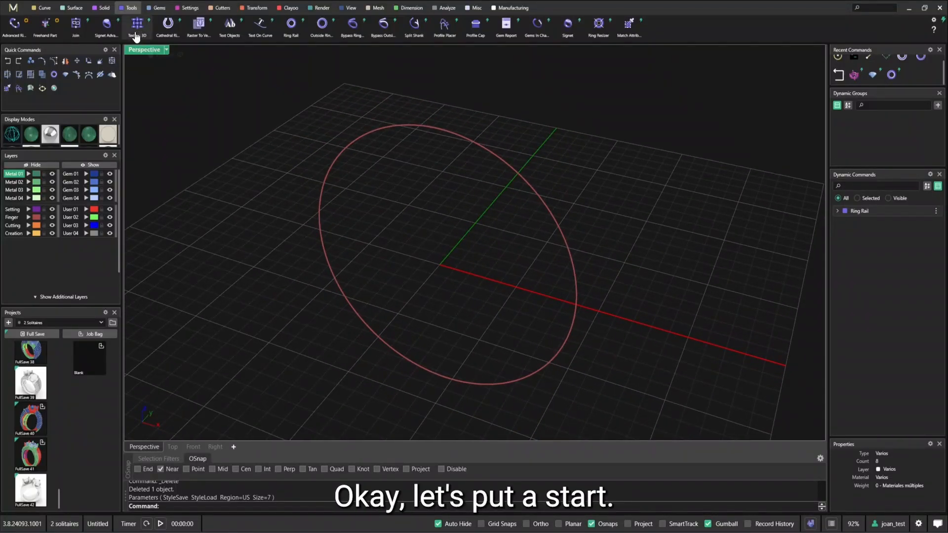
# - Place a round gem on the ring rail using Gem on Ring Rail
pyautogui.click(158, 8)
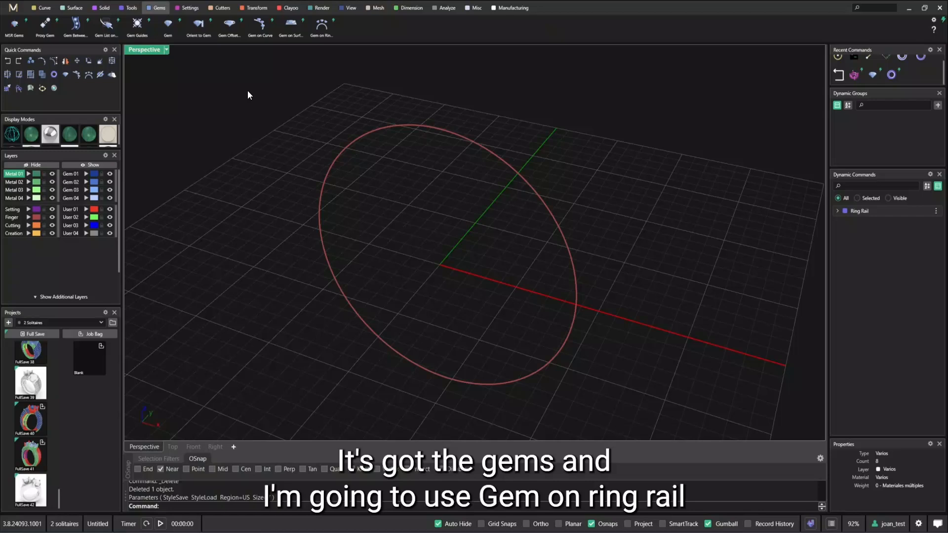
pyautogui.click(322, 26)
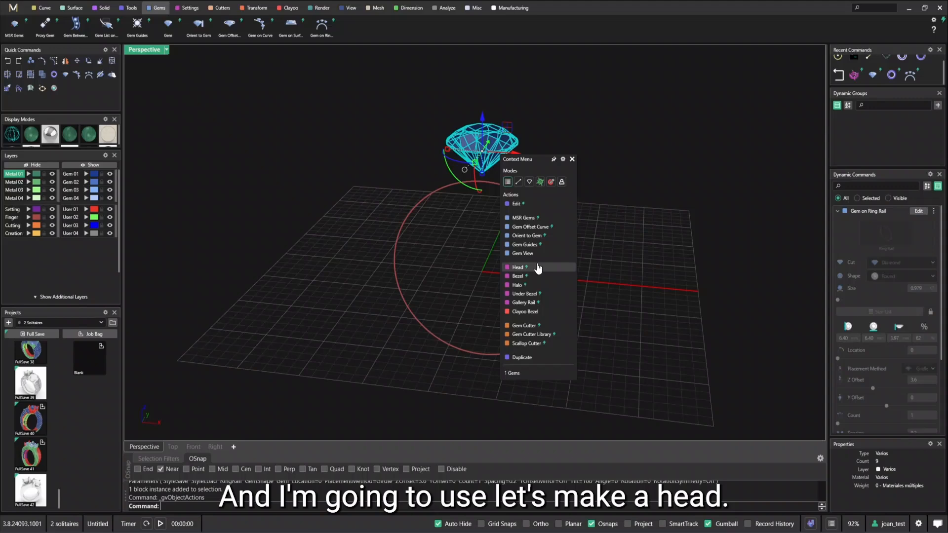
# - Add a prong head around the gem, choosing a prong profile from the library at Level 1
pyautogui.click(518, 268)
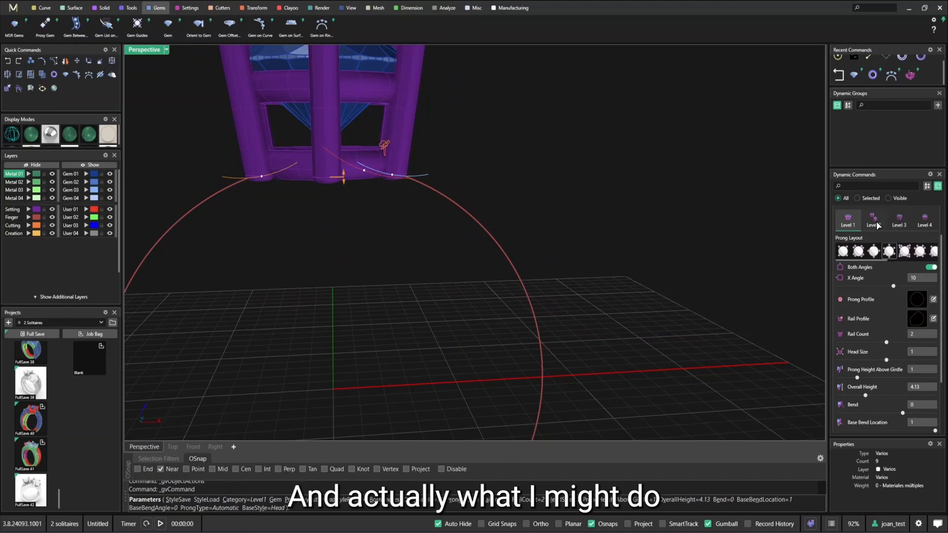
pyautogui.click(874, 219)
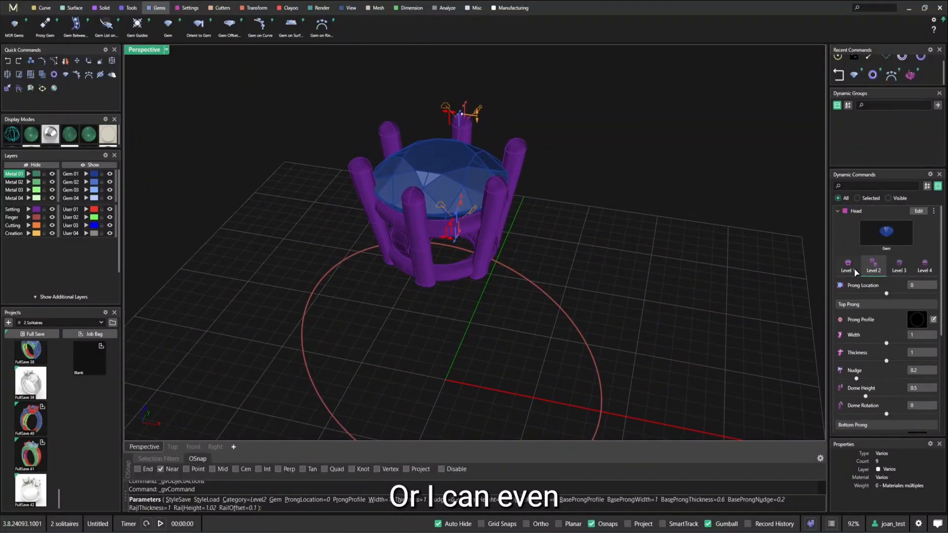
pyautogui.click(848, 266)
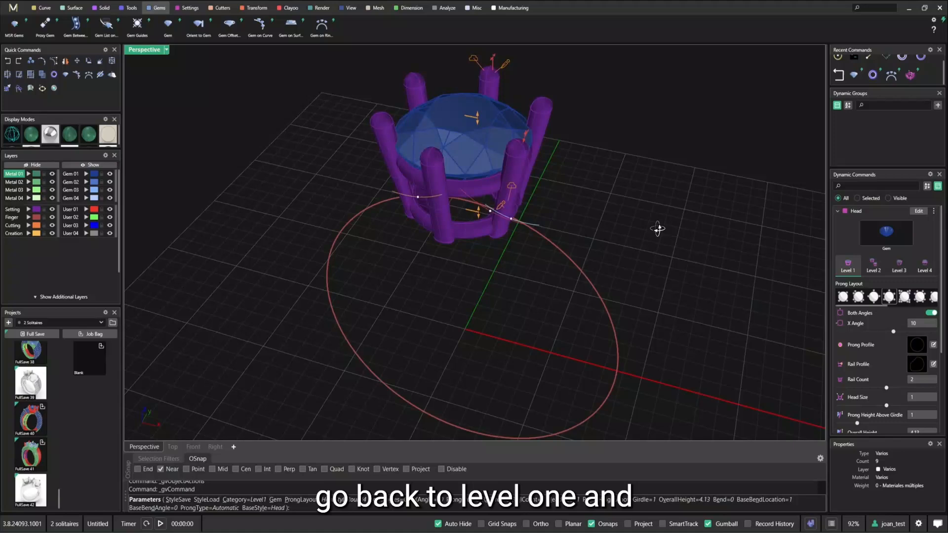
pyautogui.click(916, 346)
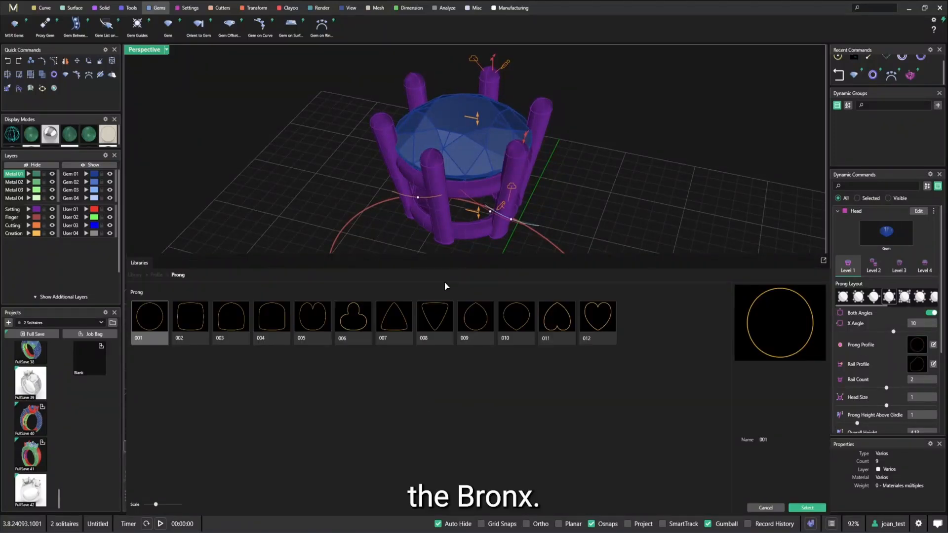
pyautogui.click(231, 316)
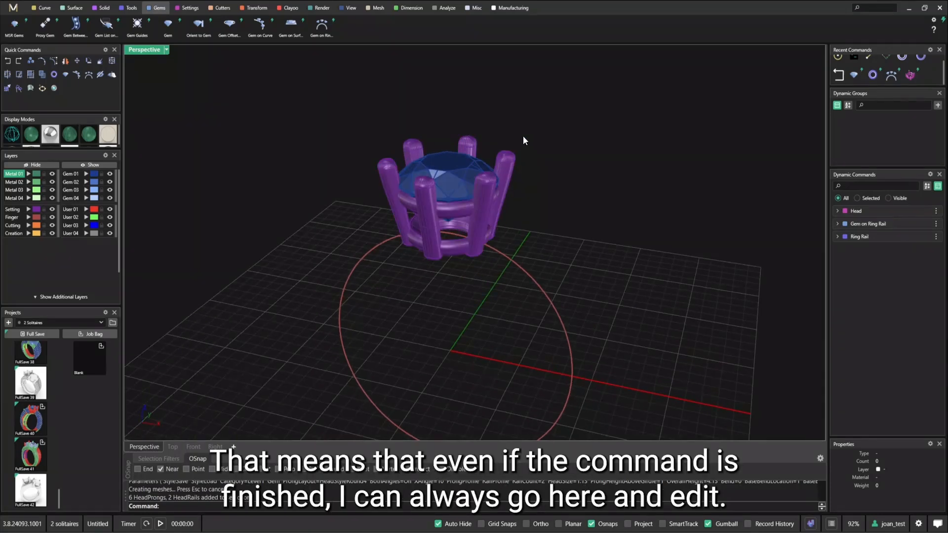
# - Reopen the Head command for editing and inspect the prongs around the gem
pyautogui.click(921, 210)
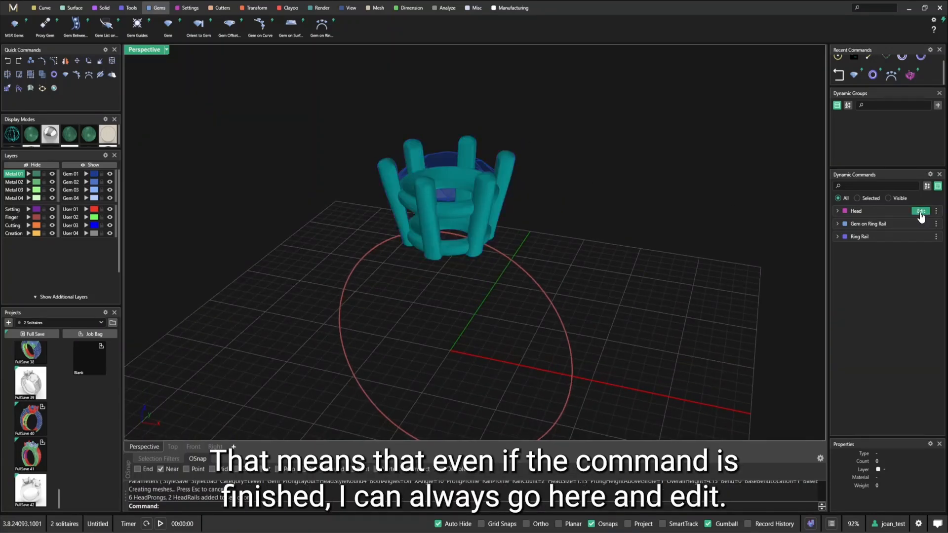
pyautogui.click(919, 211)
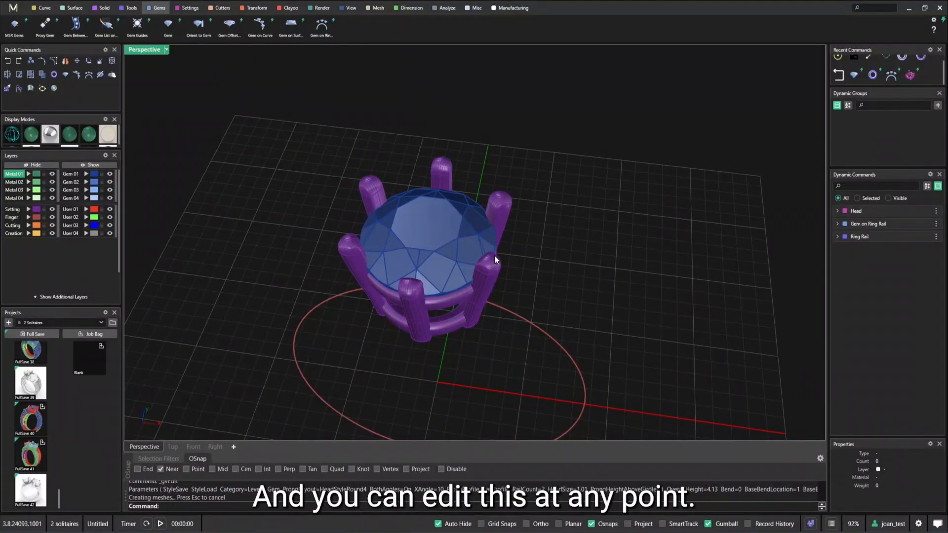
pyautogui.moveTo(492, 260); pyautogui.dragTo(559, 265)
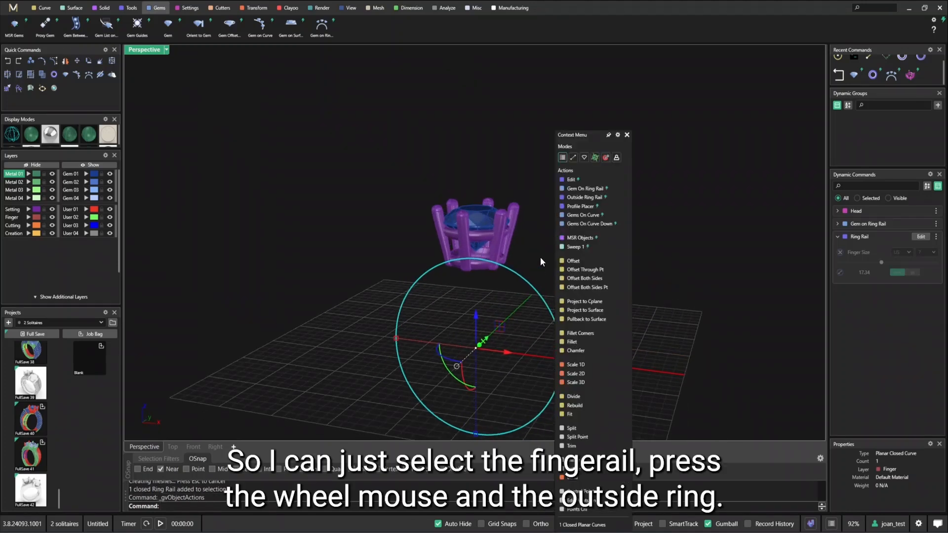
pyautogui.moveTo(513, 274)
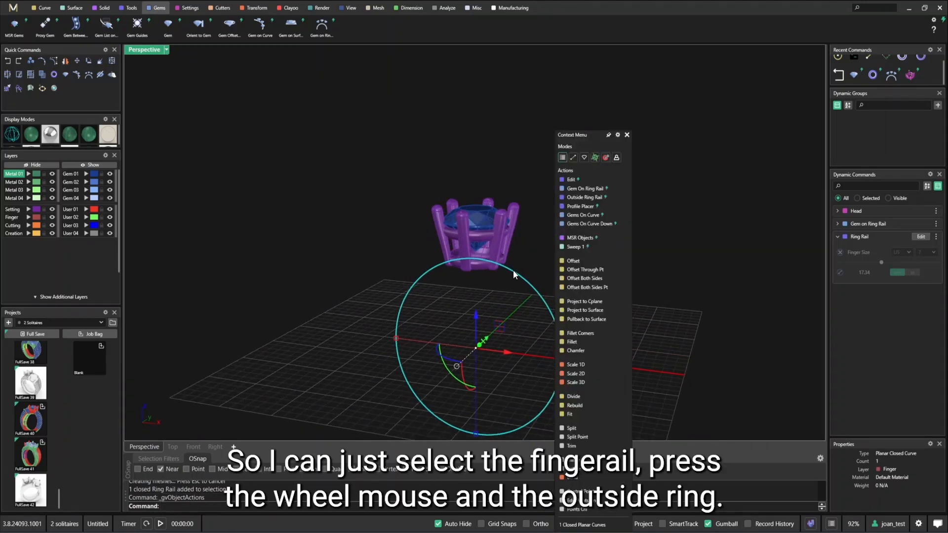
pyautogui.moveTo(583, 197)
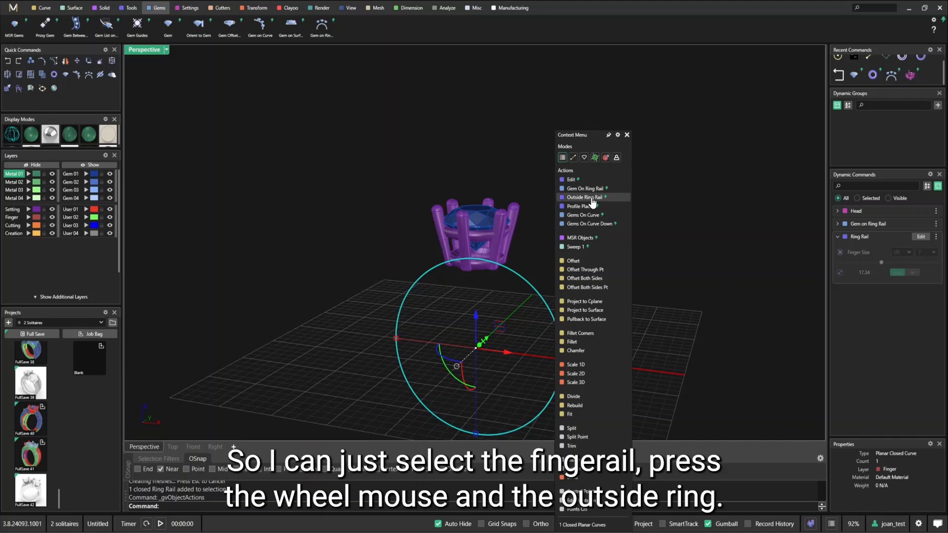
# - Start an Outside Ring Rail around the finger rail from the Tools commands
pyautogui.click(586, 198)
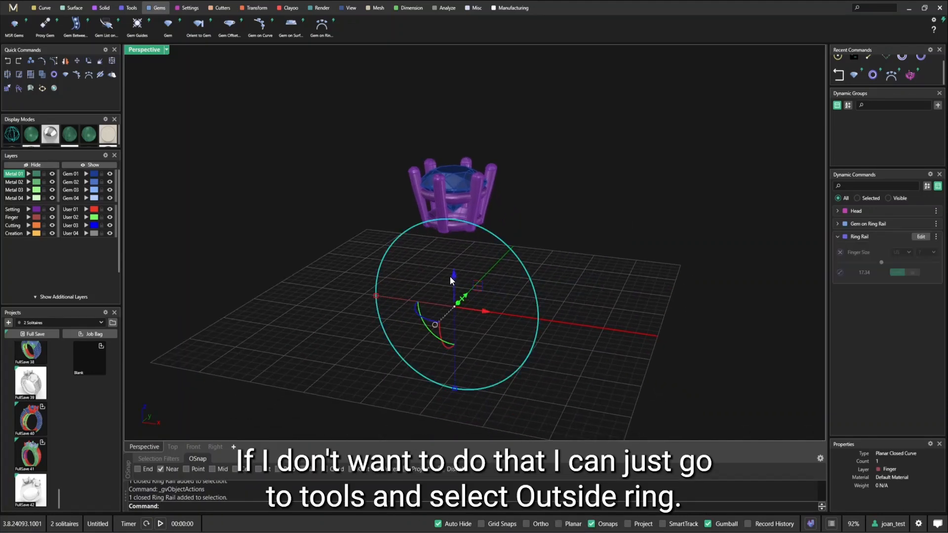
pyautogui.click(129, 7)
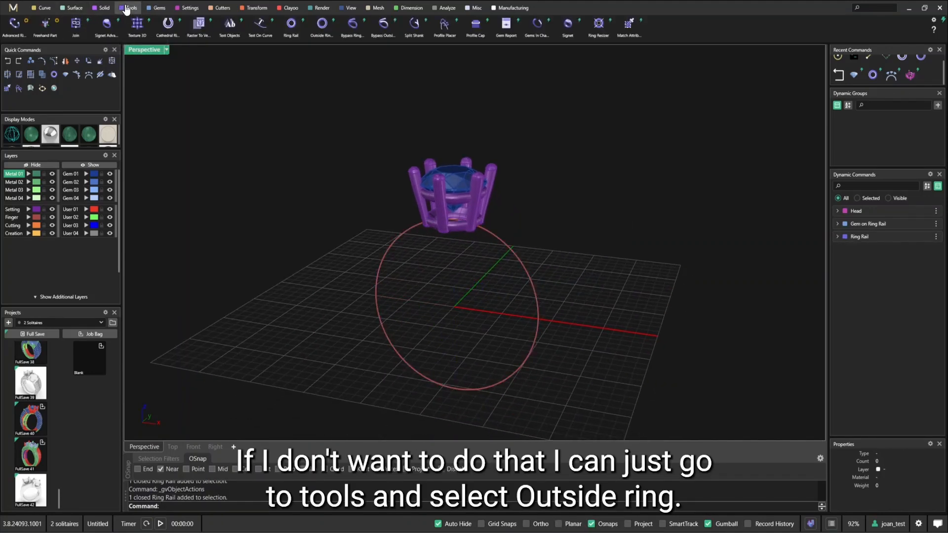
pyautogui.moveTo(322, 24)
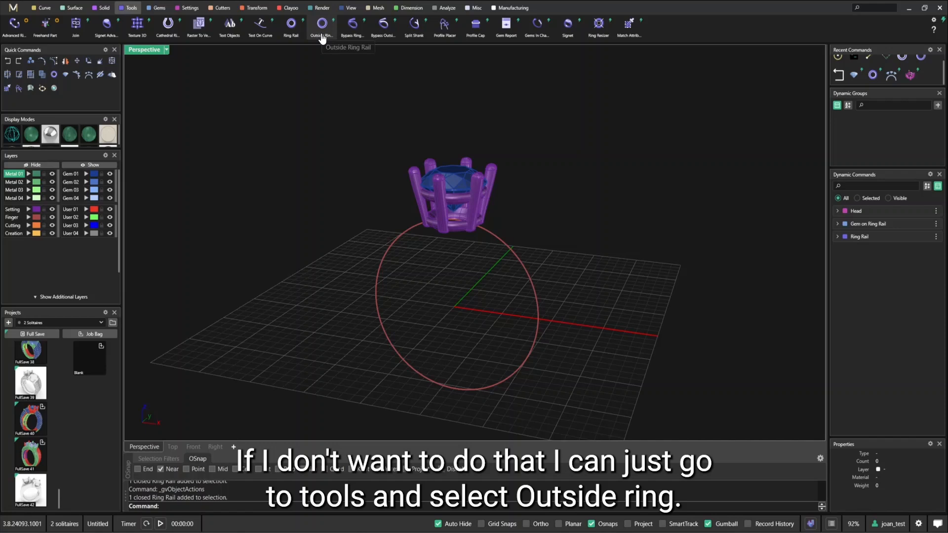
pyautogui.click(322, 24)
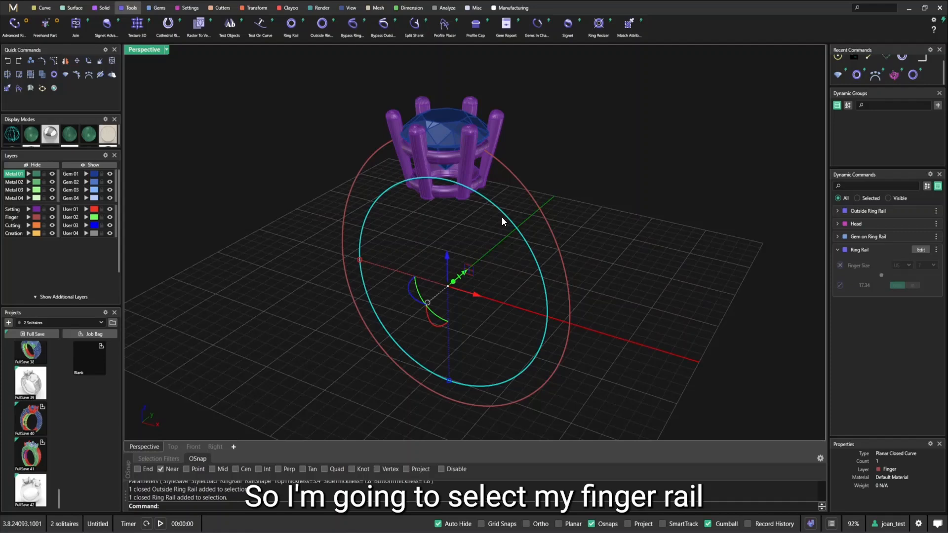
# - Finish the outside rail and position a cross-section profile just beside the head
pyautogui.press('f6')
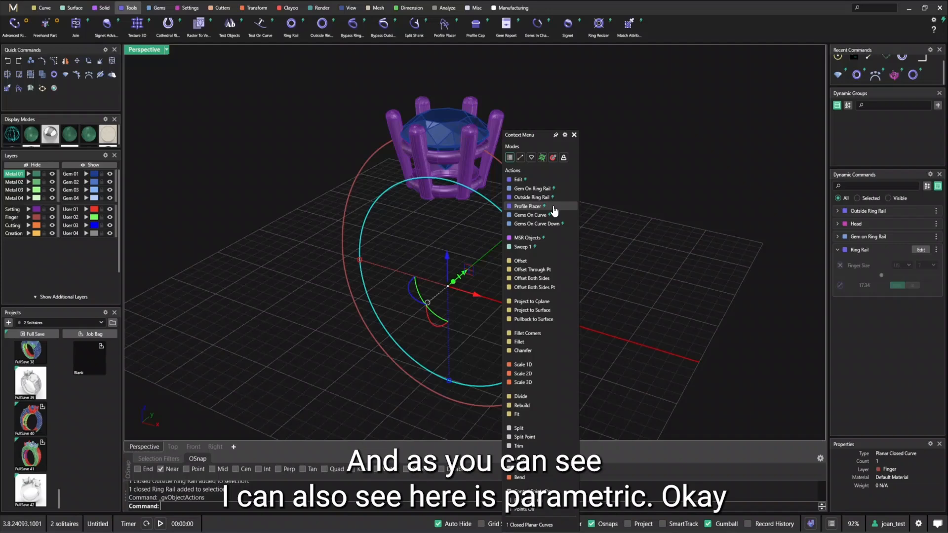
pyautogui.click(528, 207)
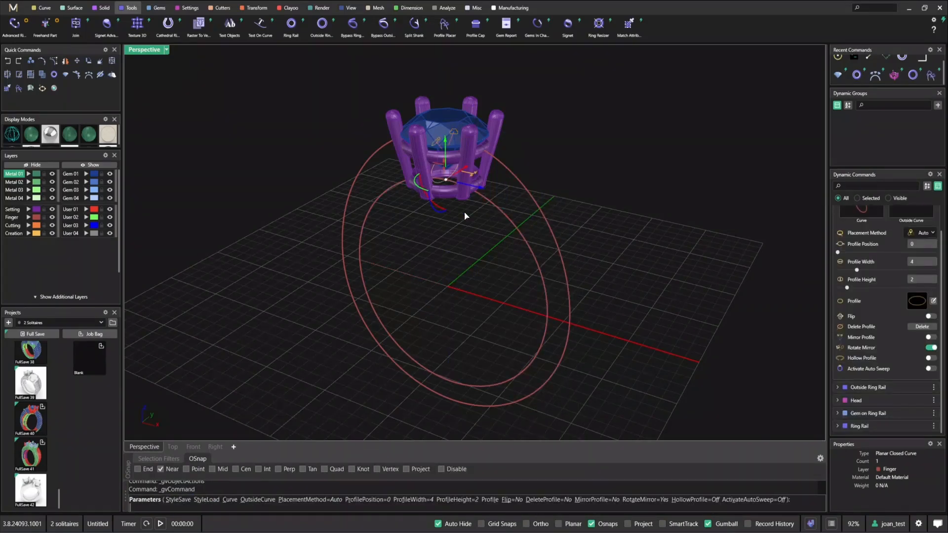
pyautogui.moveTo(466, 217); pyautogui.dragTo(507, 134)
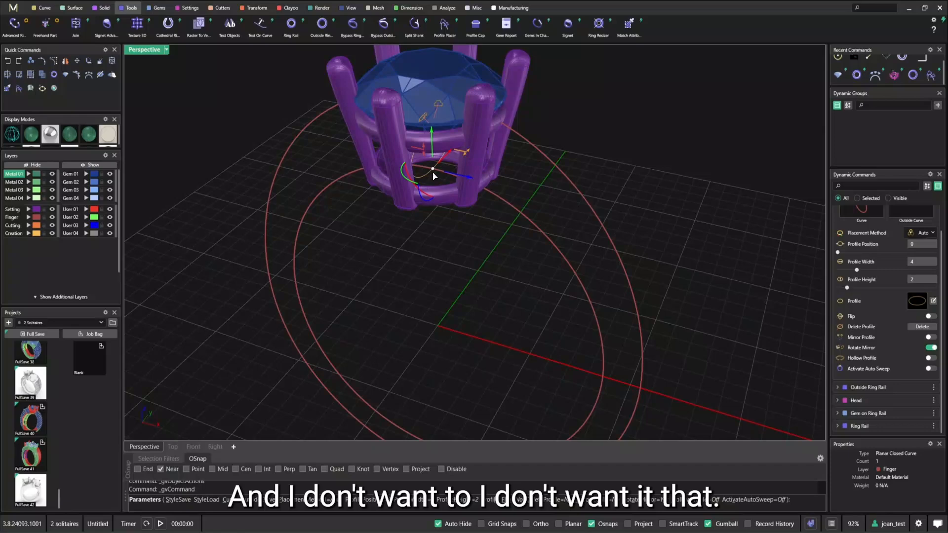
pyautogui.moveTo(433, 169); pyautogui.dragTo(499, 193)
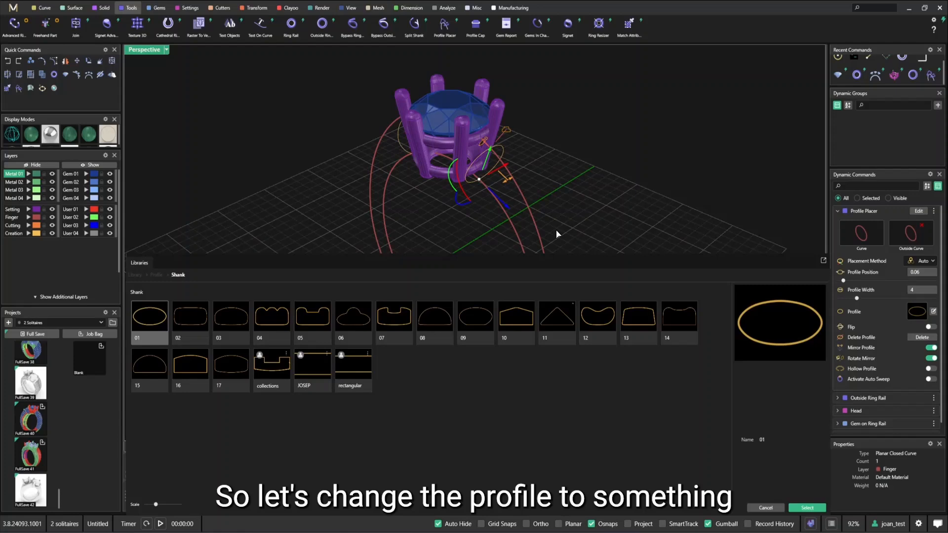
# - Assign squarish shank profile 02 near the head and domed profile 03 at the bottom
pyautogui.click(190, 316)
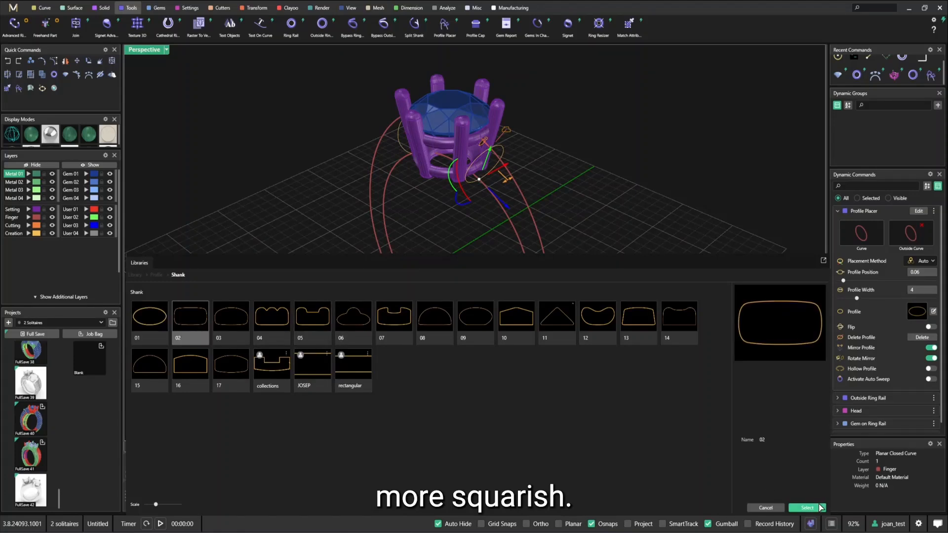
pyautogui.click(805, 508)
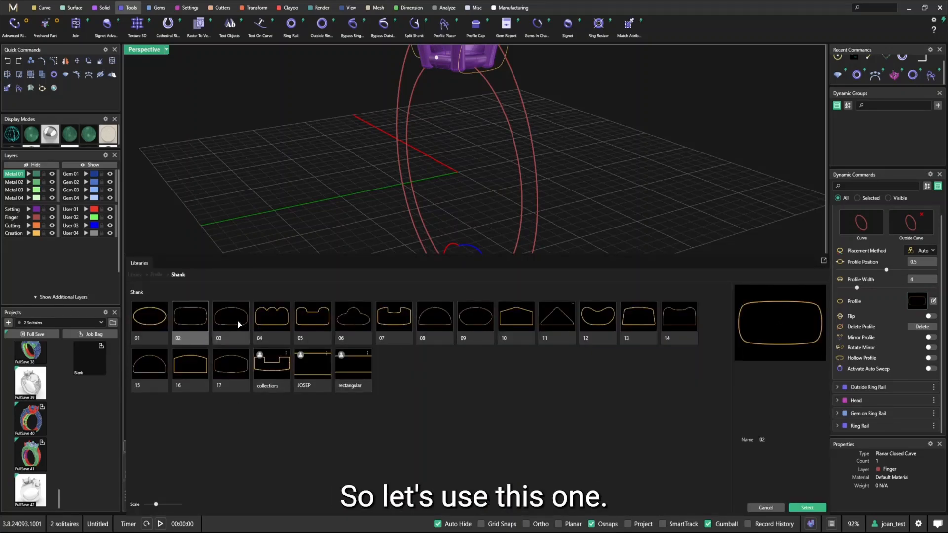
pyautogui.click(230, 316)
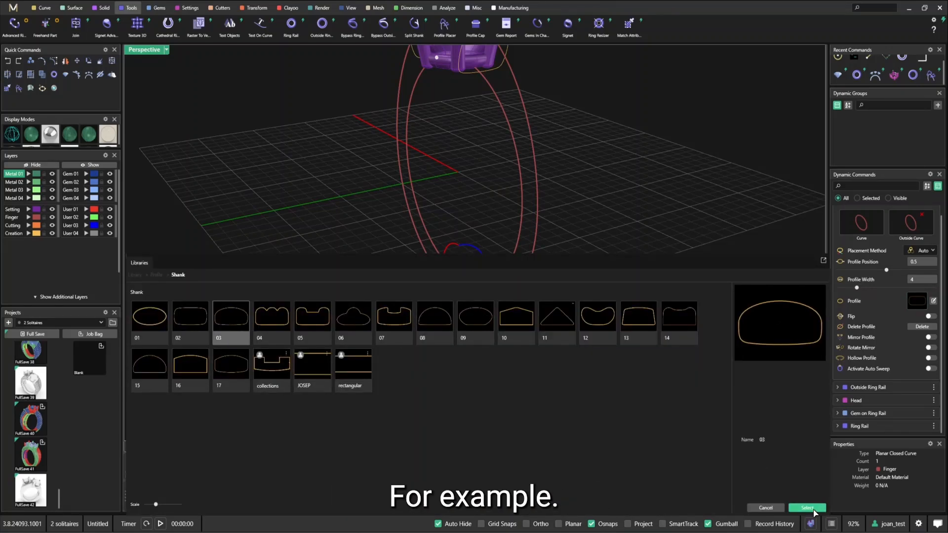
pyautogui.click(807, 508)
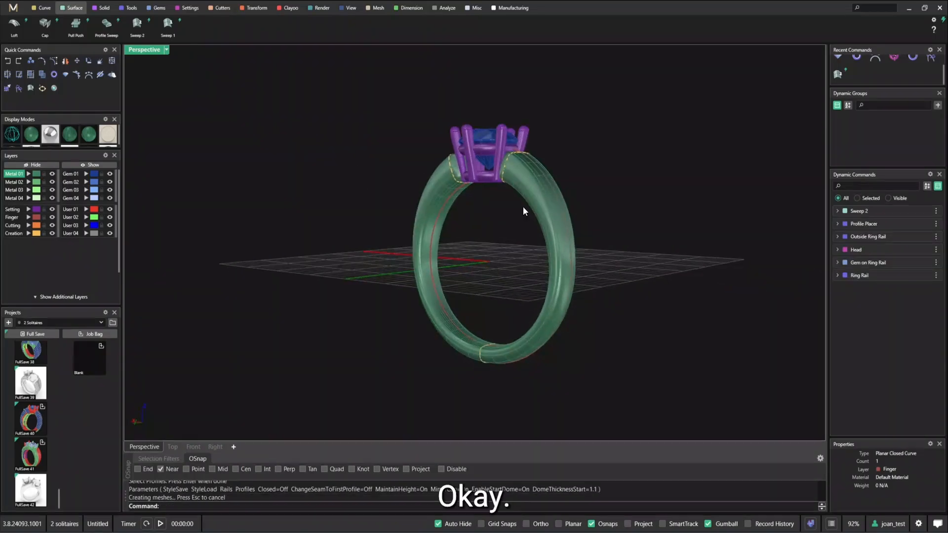
# - Orbit the swept solitaire ring to view it from above
pyautogui.moveTo(523, 211); pyautogui.dragTo(551, 298)
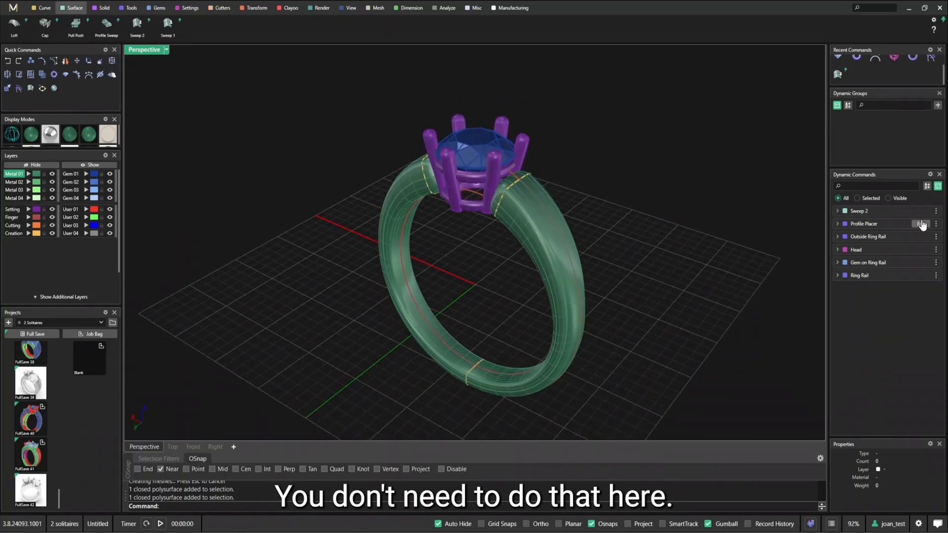
# - Narrow the shank's bottom Profile Width to 2.90 mm in Profile Placer
pyautogui.click(863, 224)
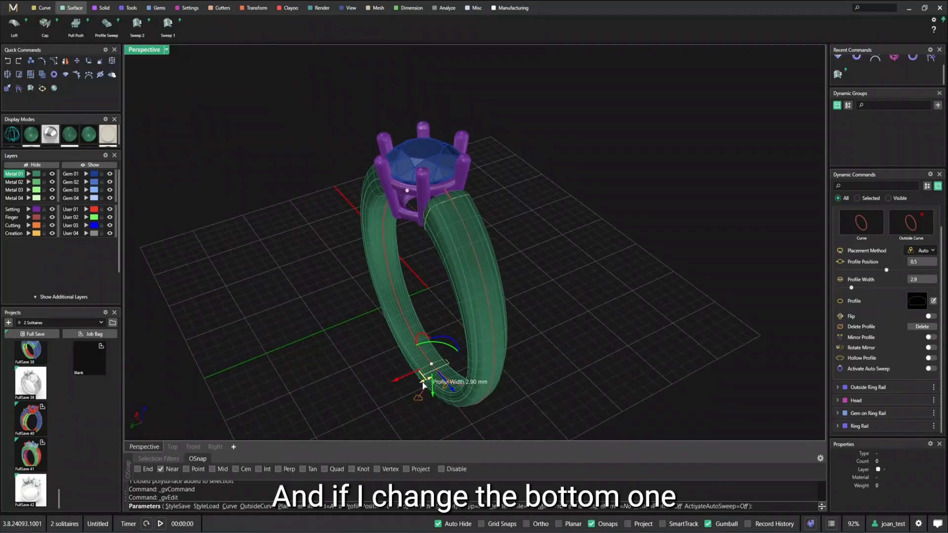
pyautogui.moveTo(422, 386); pyautogui.dragTo(430, 379)
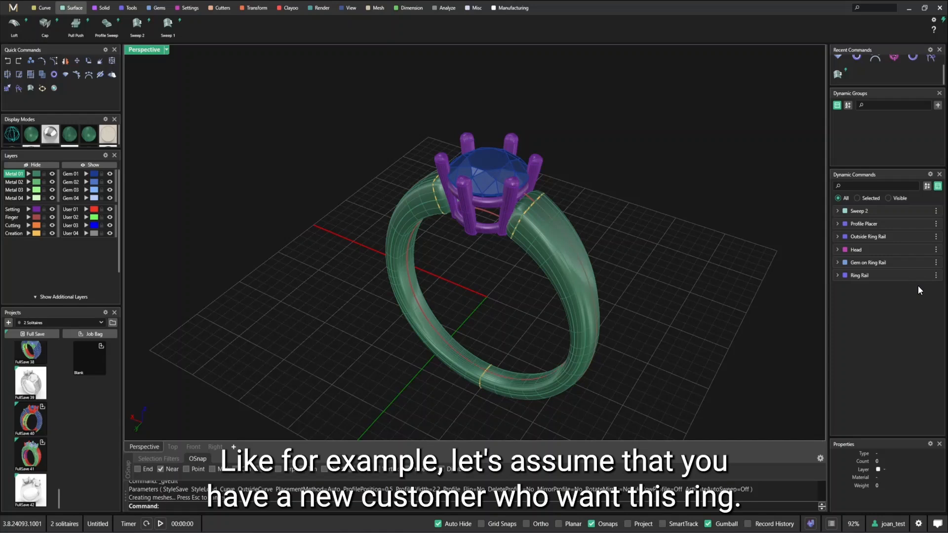
# - Change the Ring Rail's Finger Size from its dropdown so the shank rebuilds
pyautogui.click(859, 275)
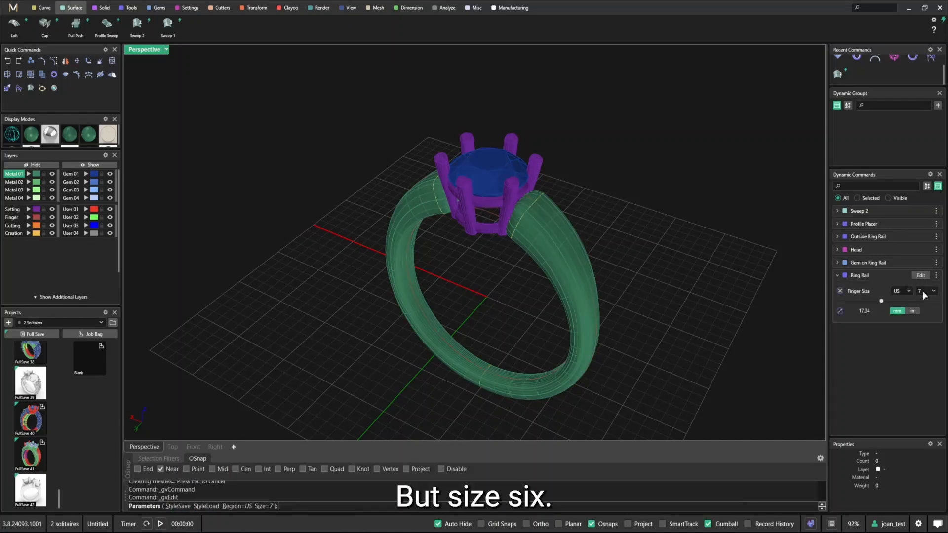
pyautogui.click(933, 291)
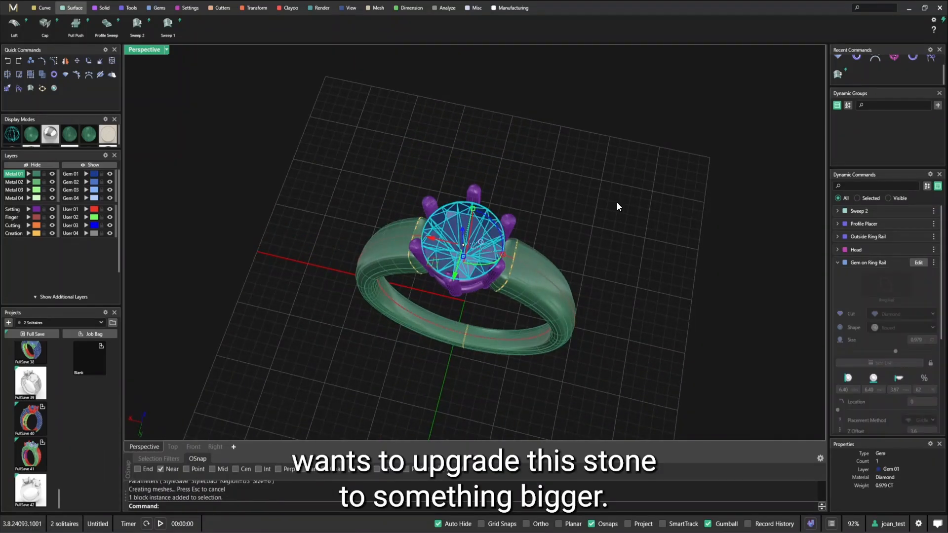
pyautogui.click(917, 263)
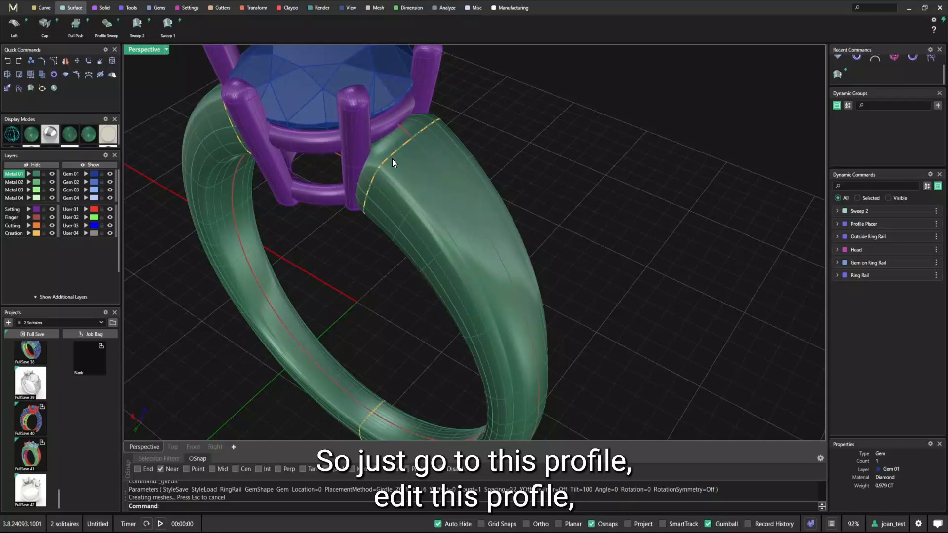
# - Replace the top shank profile with a different Shank library shape and select the Outside Ring Rail
pyautogui.rightClick(394, 163)
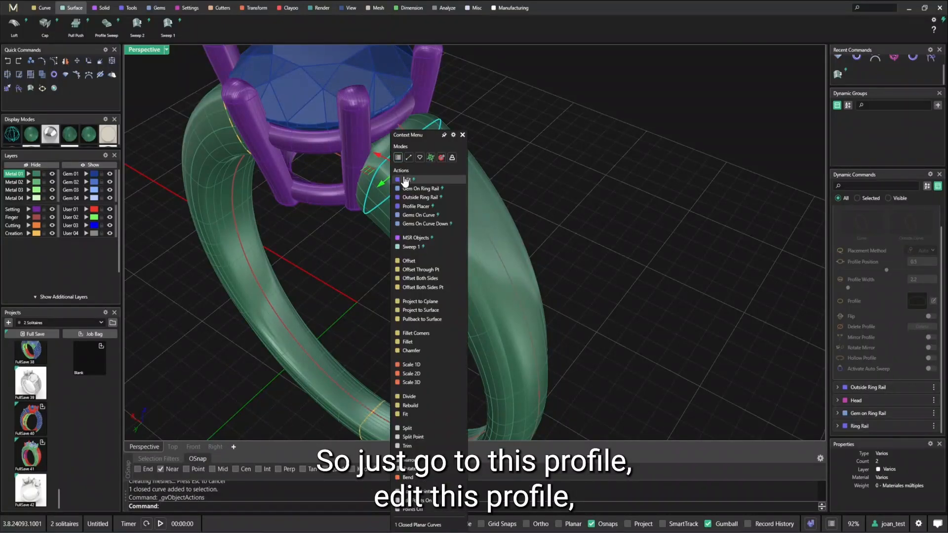
pyautogui.click(406, 180)
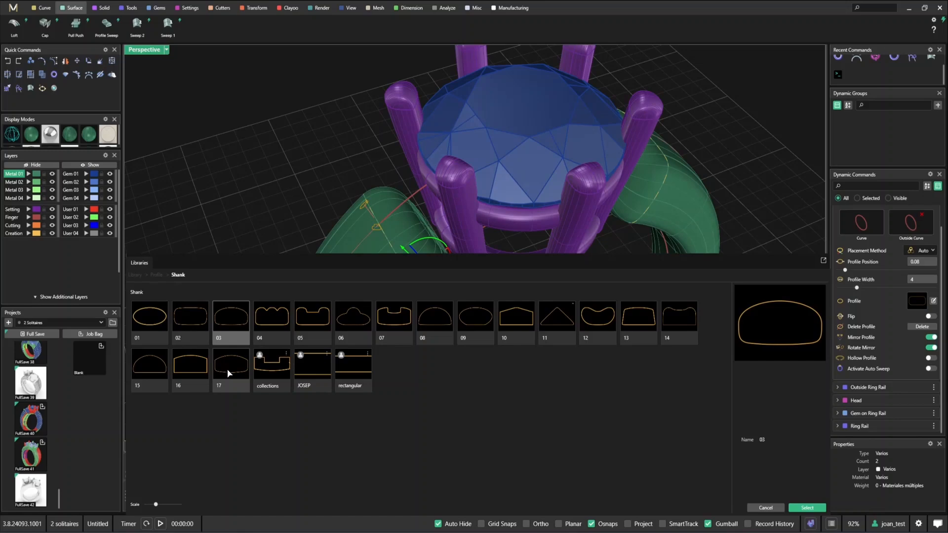
pyautogui.click(230, 366)
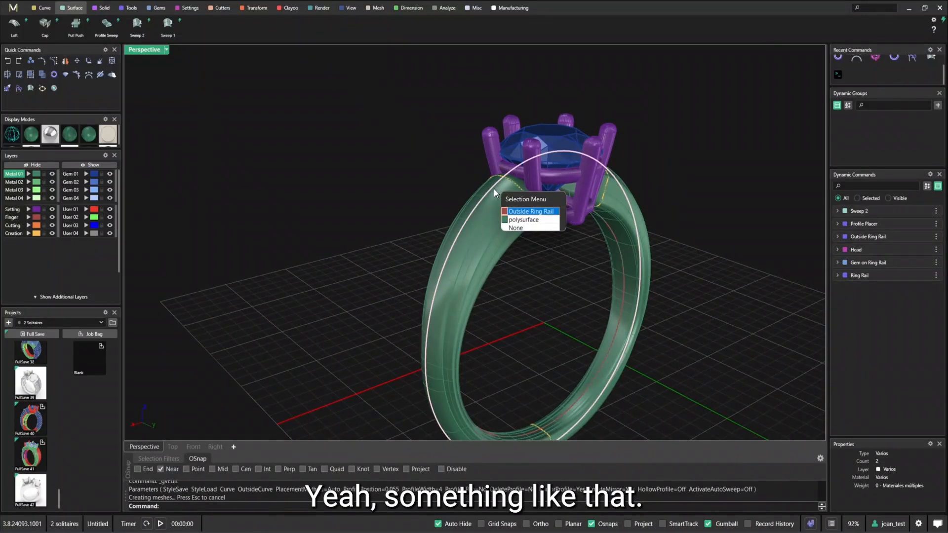
pyautogui.click(530, 211)
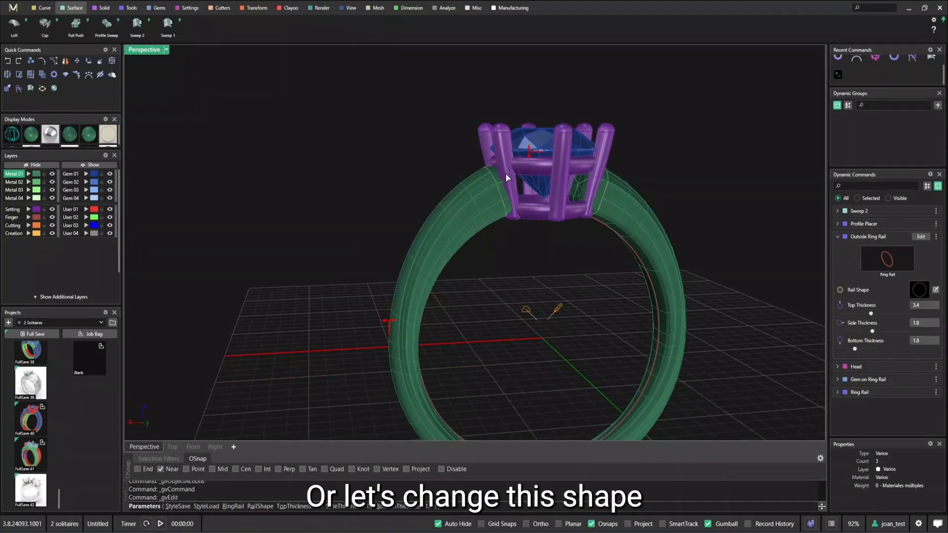